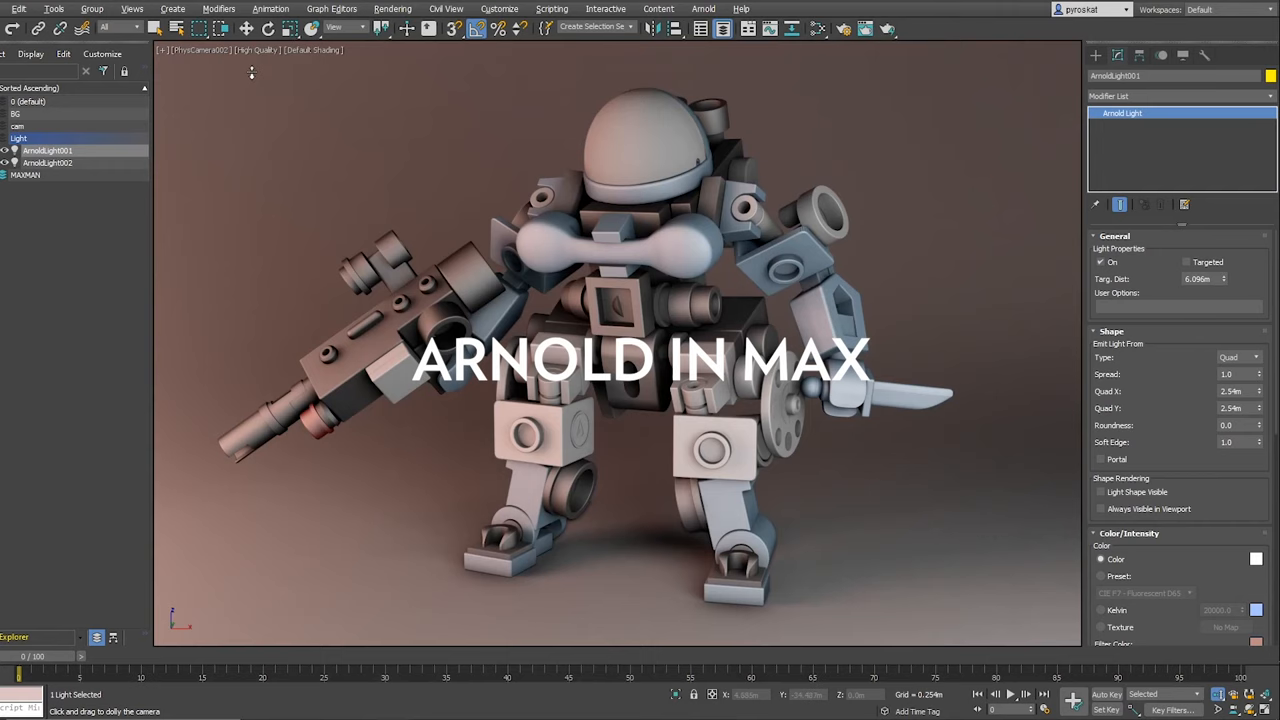
- Launch an ActiveShade interactive Arnold preview of the robot in a floating window
left_click(888, 28)
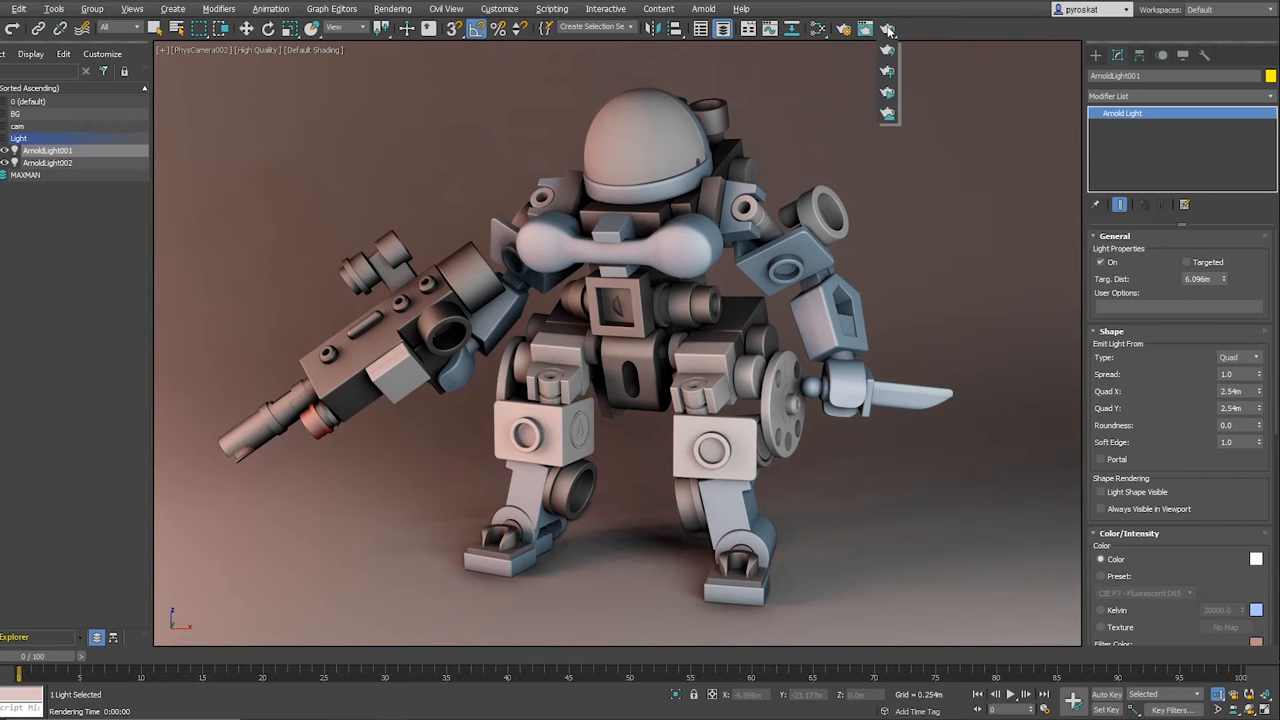
left_click(887, 28)
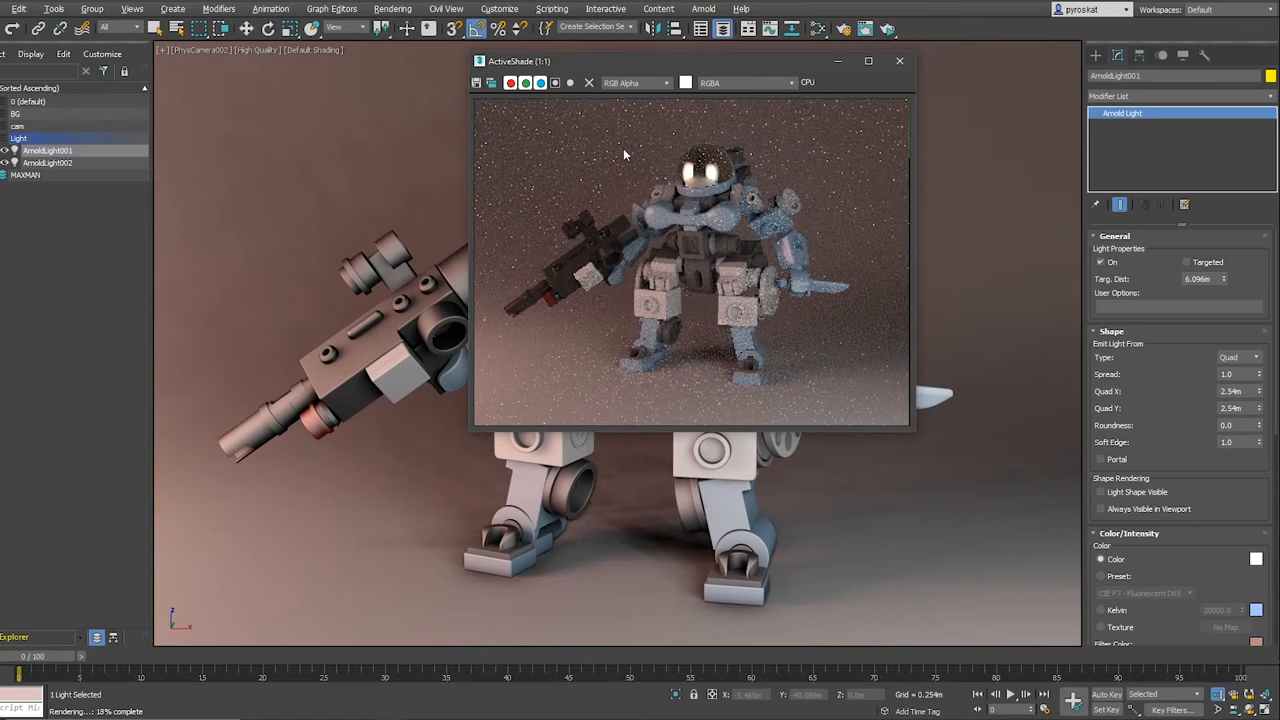
- Run the ActiveShade preview directly in the camera viewport, then stop it
left_click(898, 61)
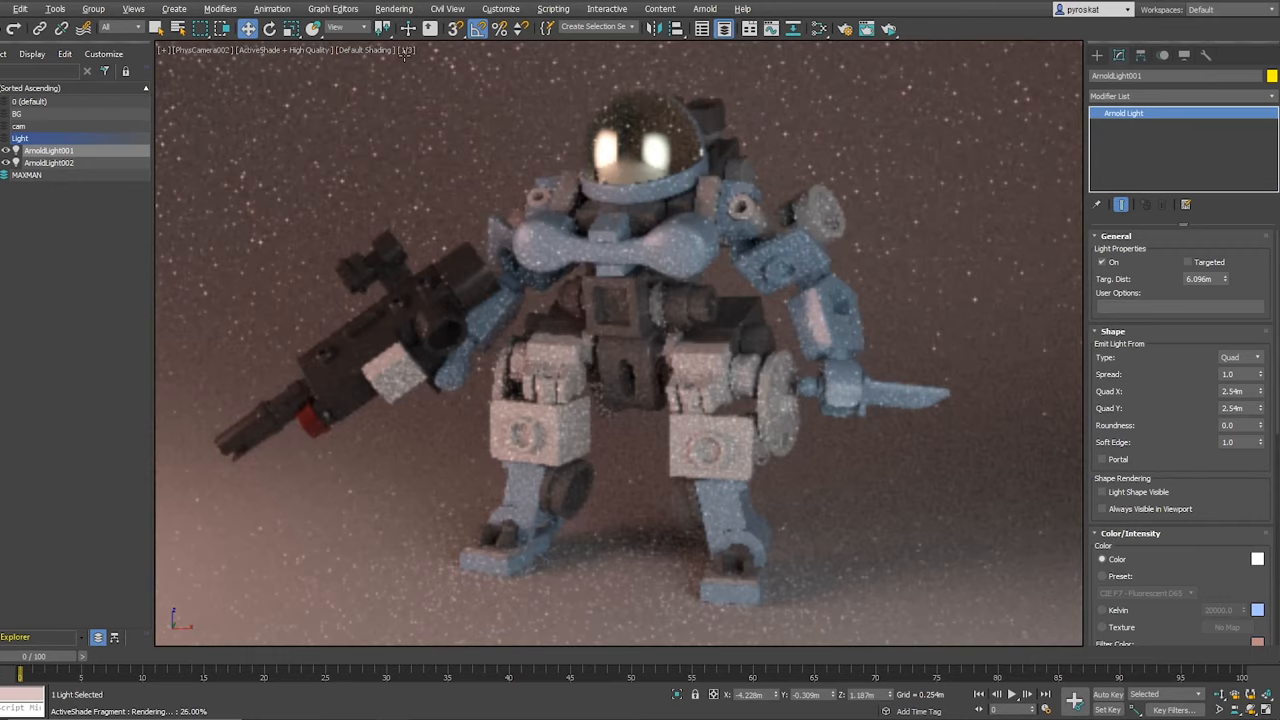
left_click(705, 8)
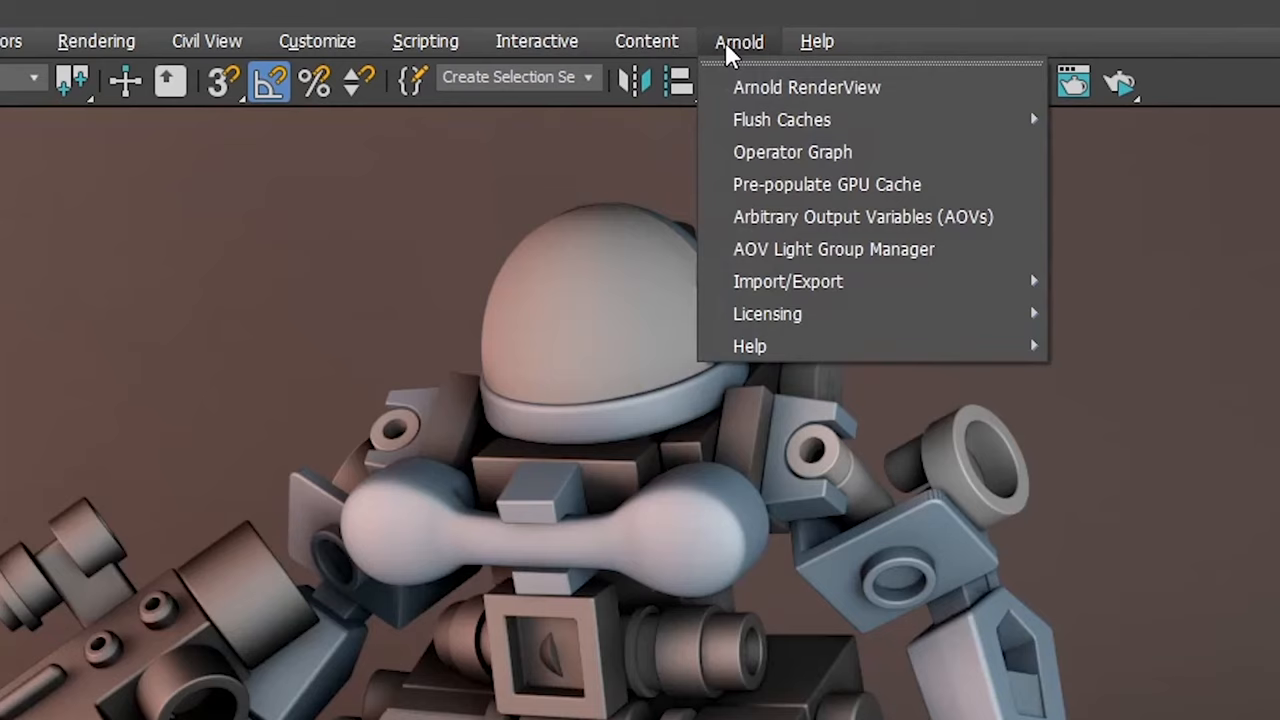
- Bring up the Arnold RenderView and restart the aborted robot render
left_click(806, 87)
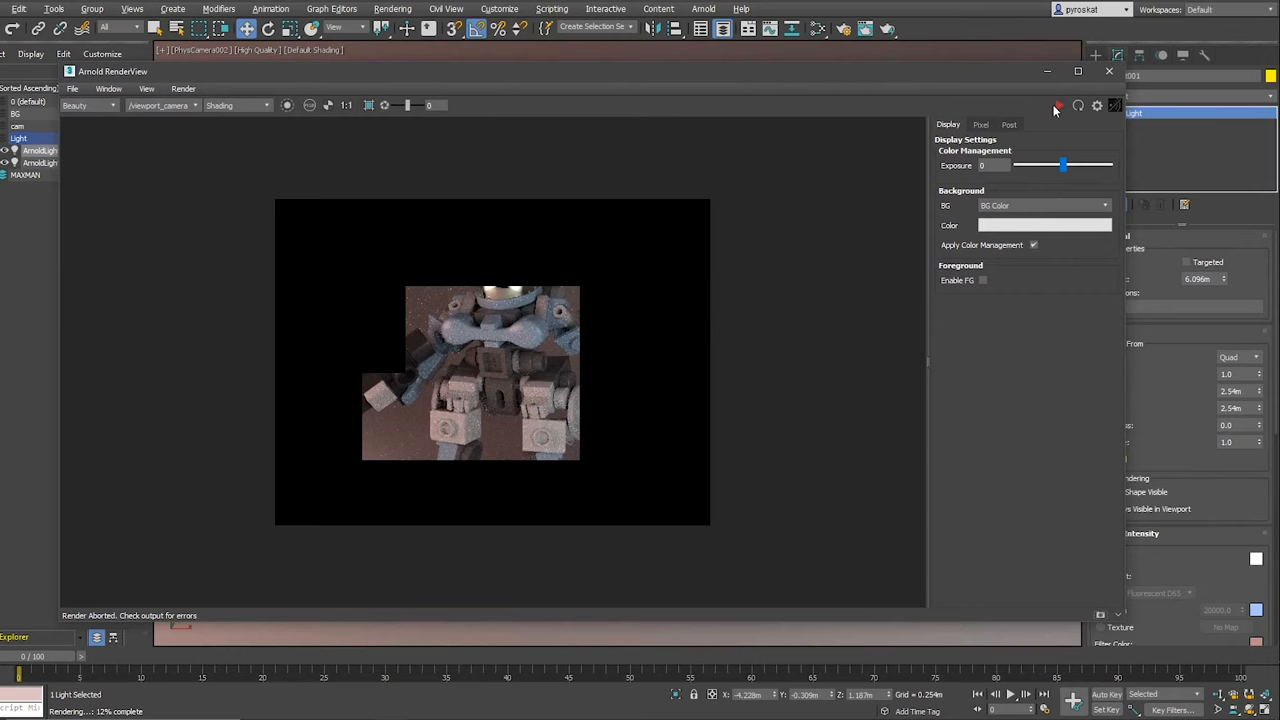
left_click(1059, 105)
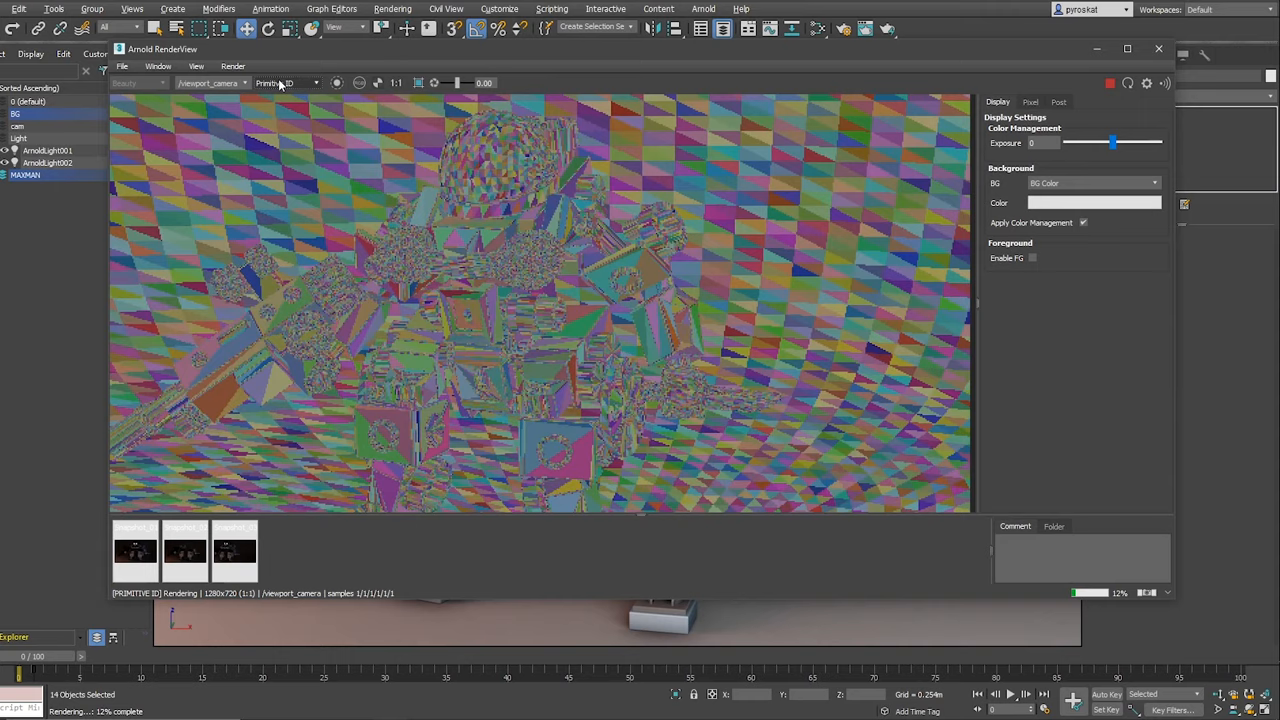
left_click(1159, 48)
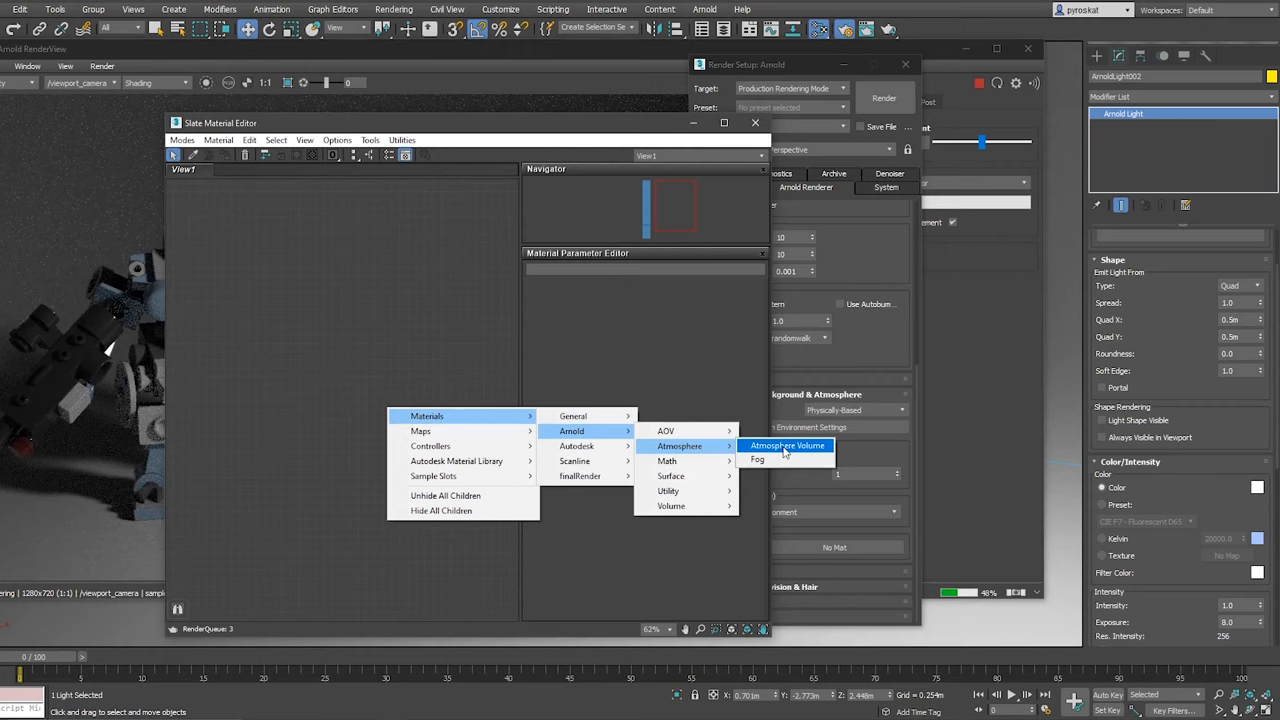
- Add an Arnold Atmosphere Volume shader node in the Slate Material Editor graph
left_click(788, 446)
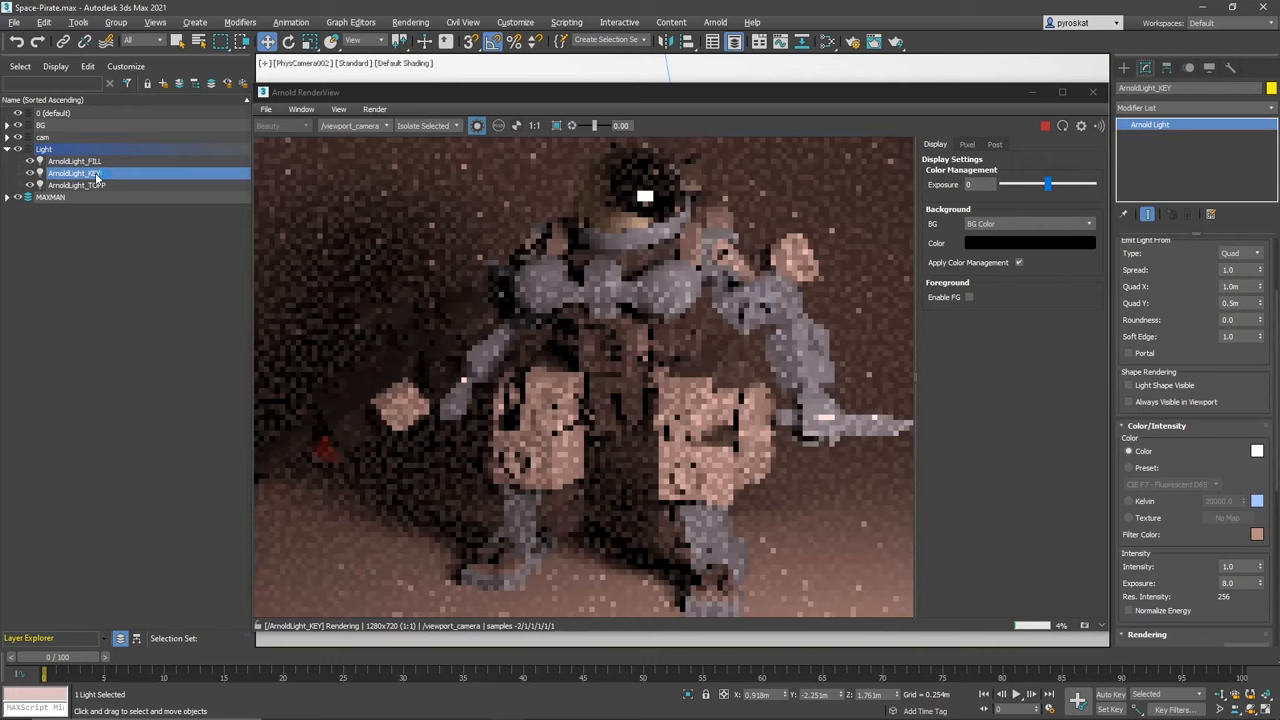
- Isolate ArnoldLight_KEY, then all three lights, then ArnoldLight_FILL in the Space-Pirate render
left_click(75, 185)
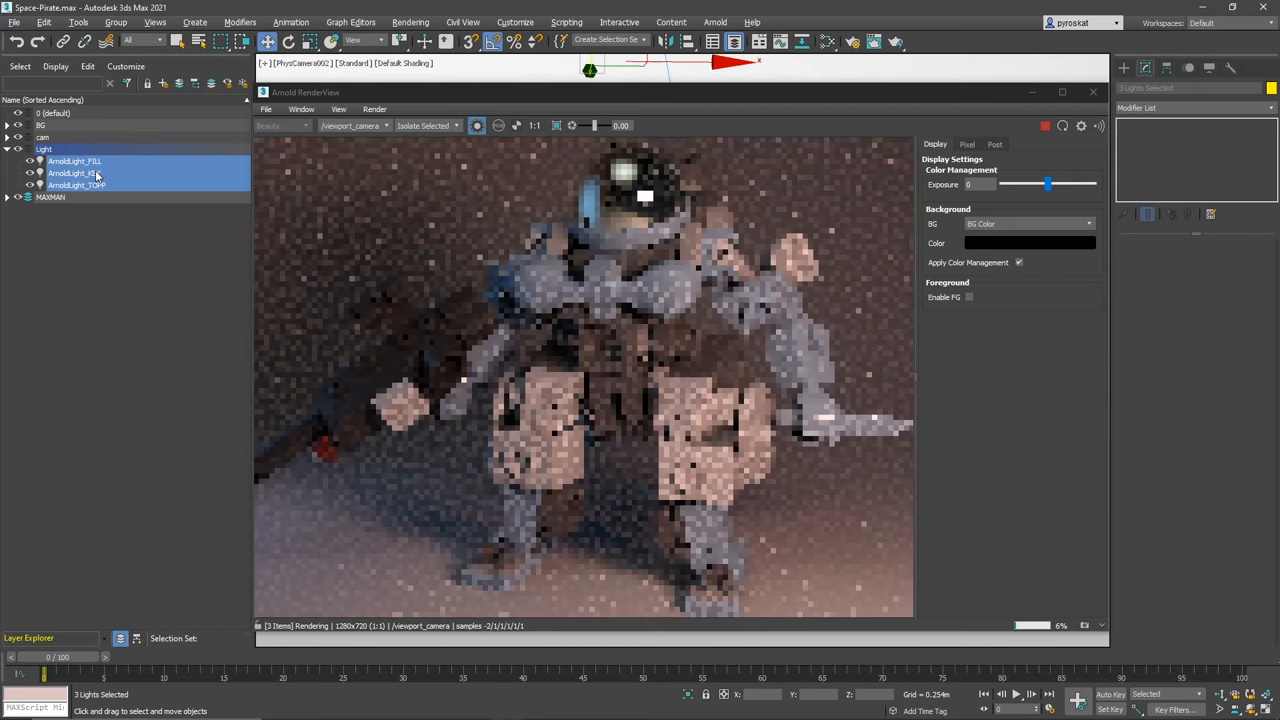
left_click(74, 161)
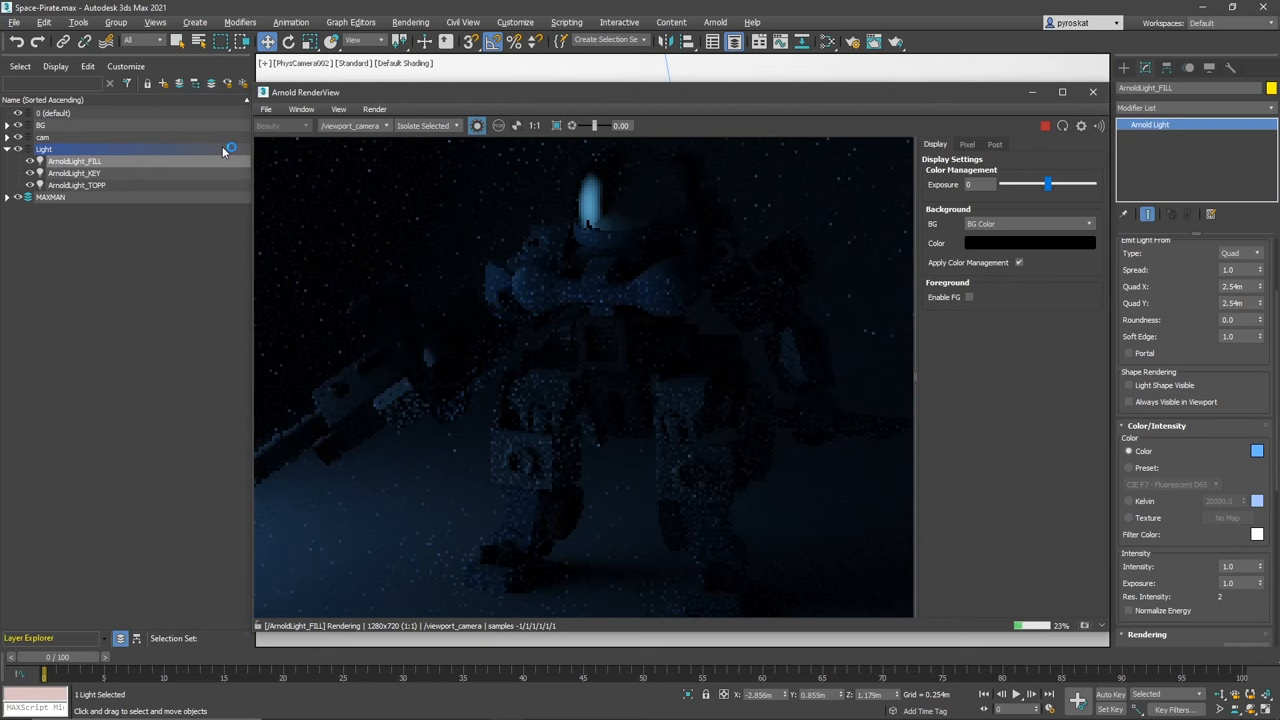
left_click(74, 173)
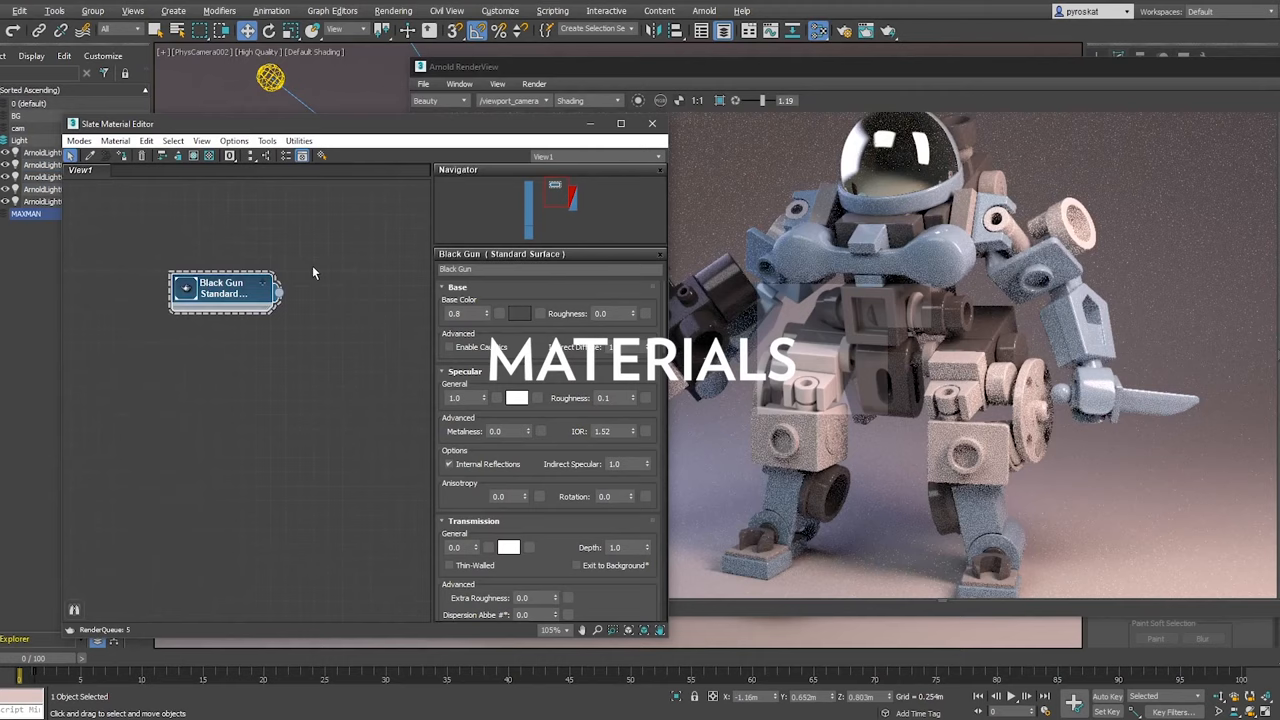
- Create a Physical Material for the gun with the Sandblasted Silver preset, previewed in isolation
left_click(518, 313)
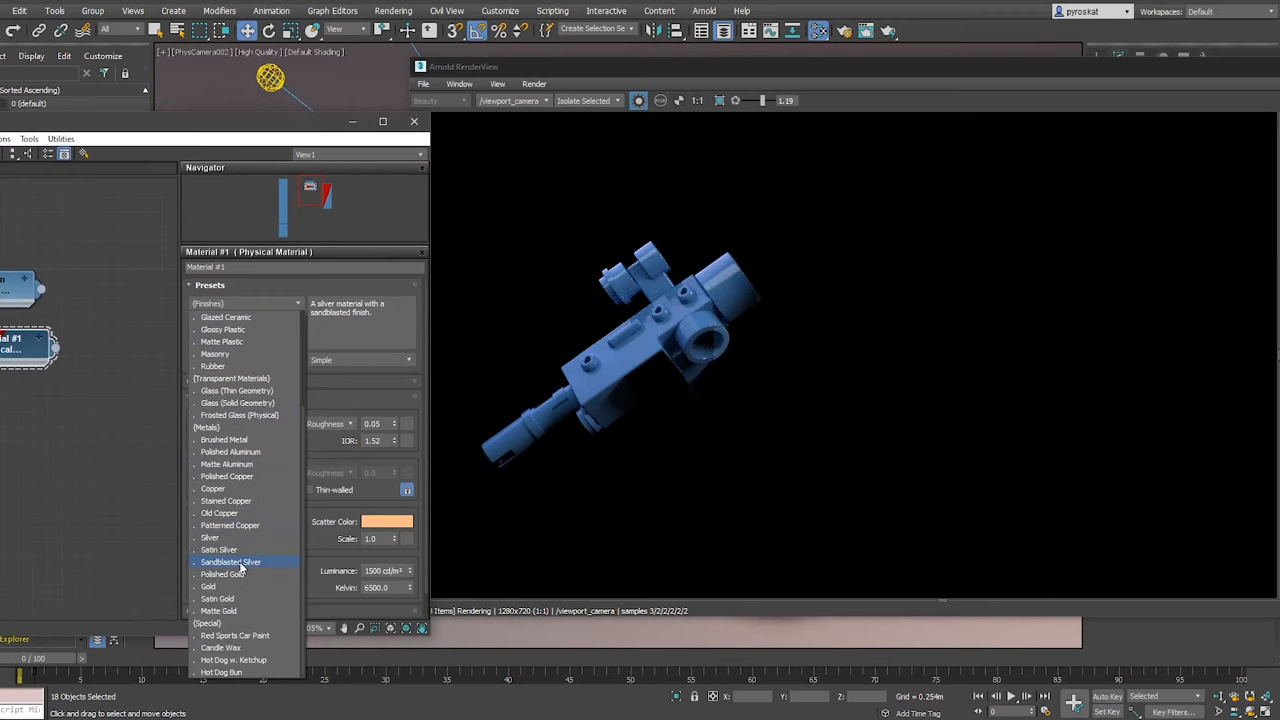
left_click(235, 635)
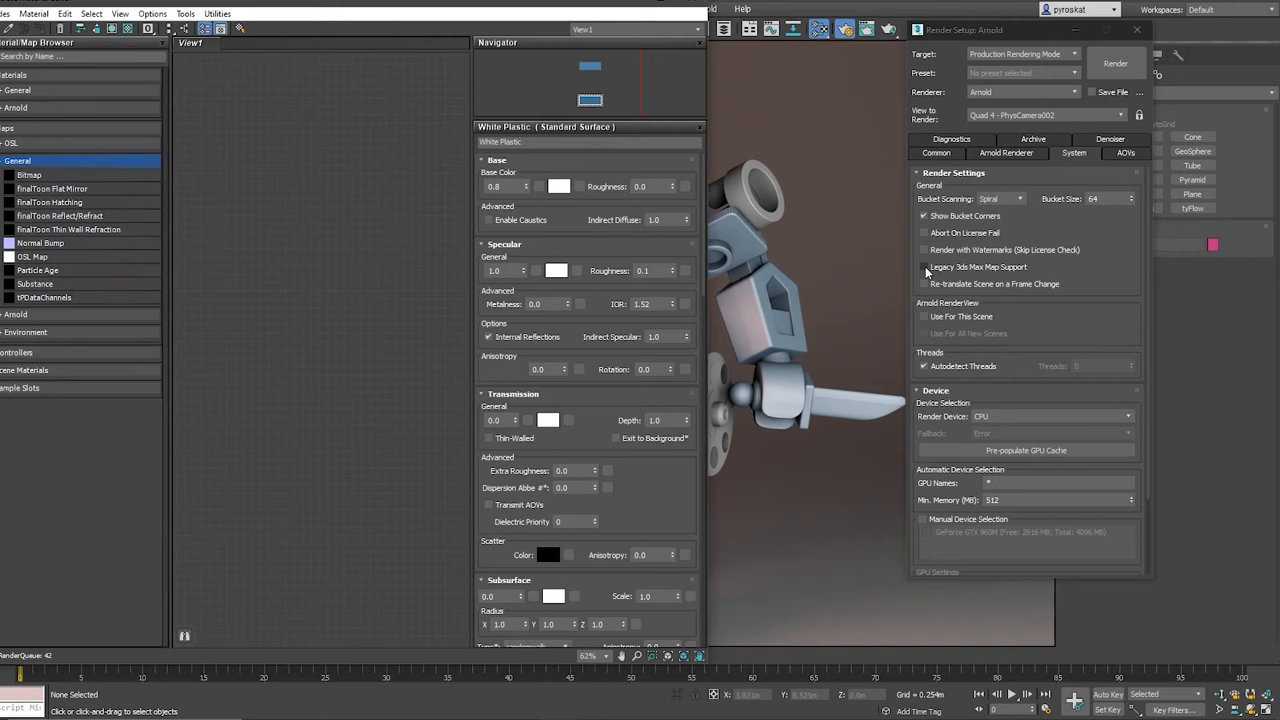
- Check Legacy 3ds Max Map Support in the Render Setup System settings
left_click(923, 267)
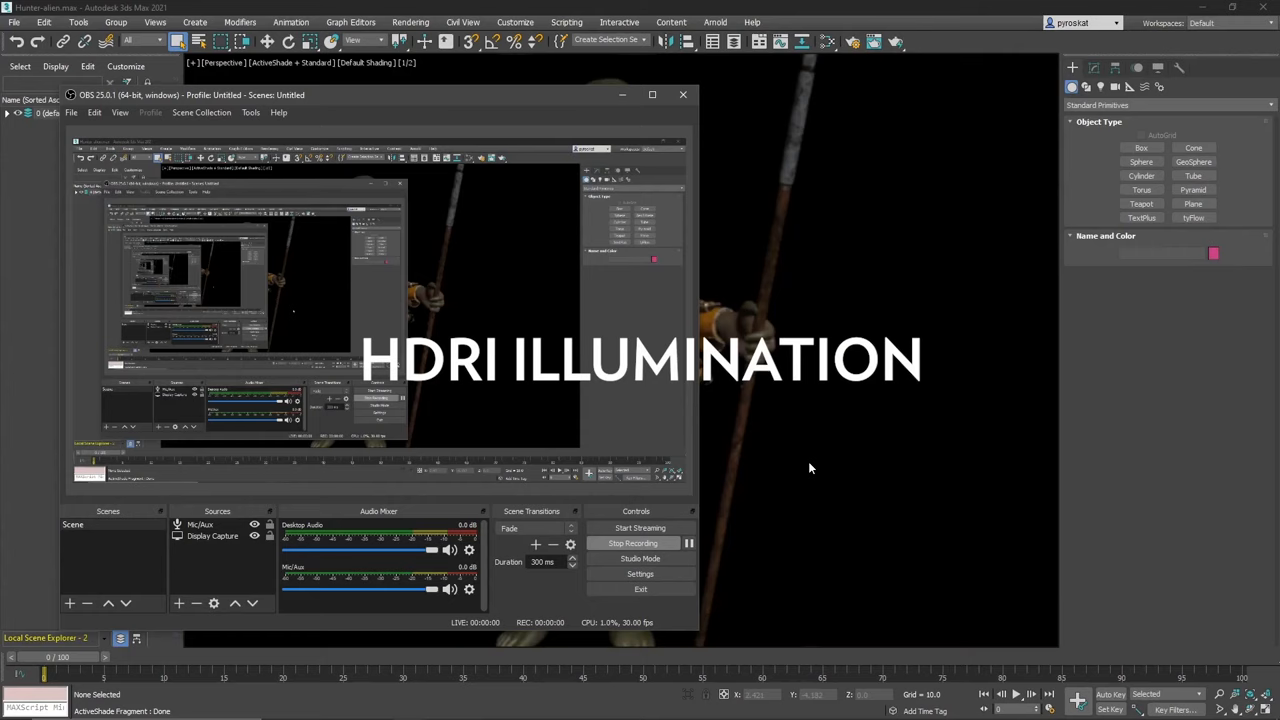
- Set the scene Environment background colour to a pale blue behind the alien
left_click(683, 94)
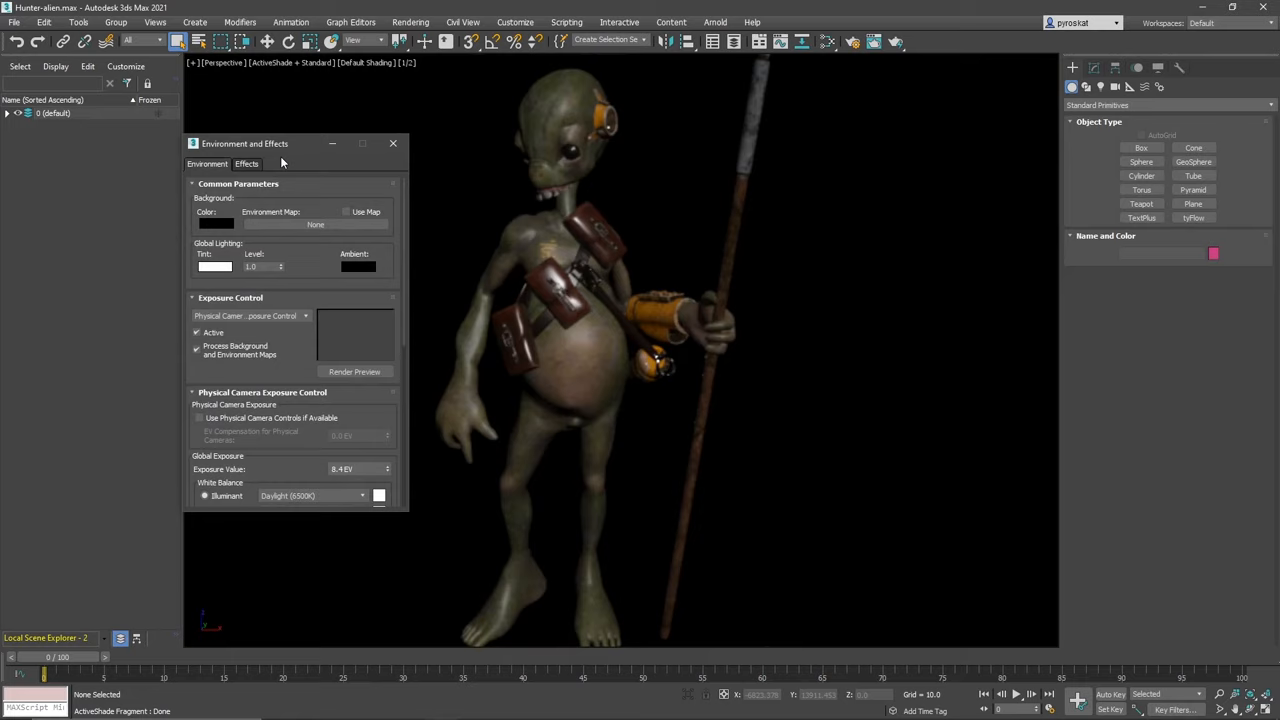
left_click(215, 223)
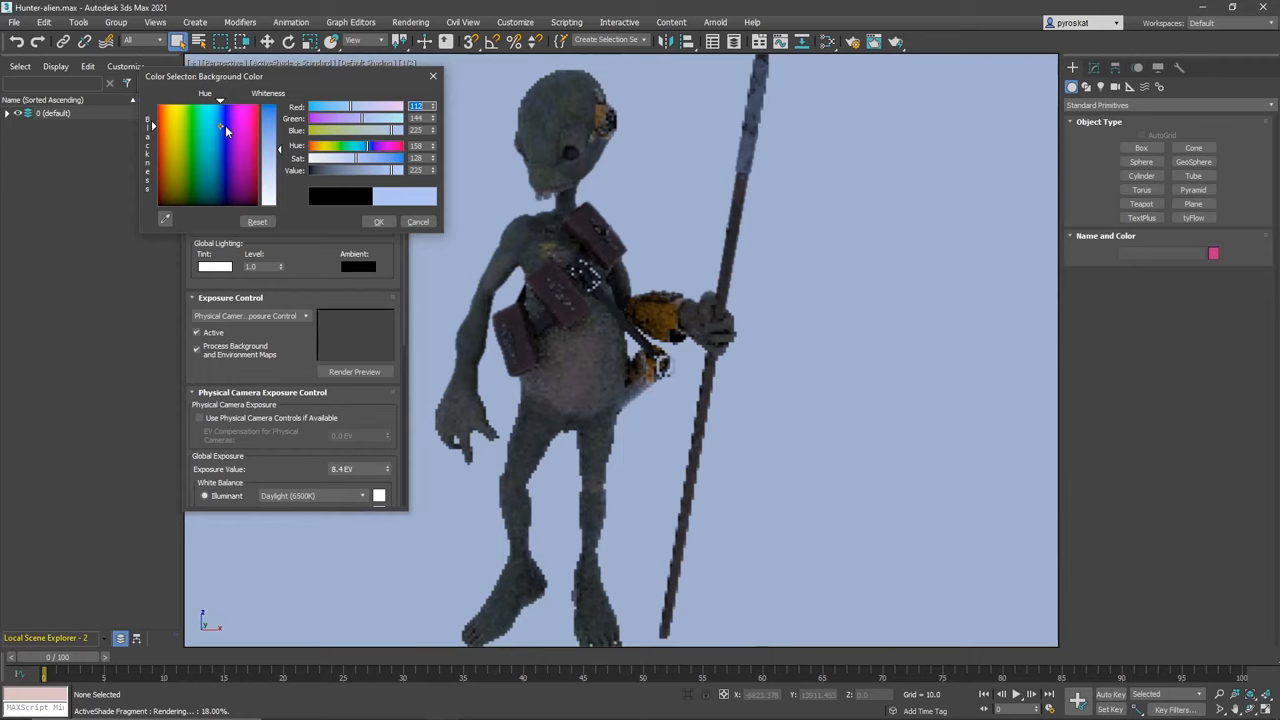
left_click(379, 221)
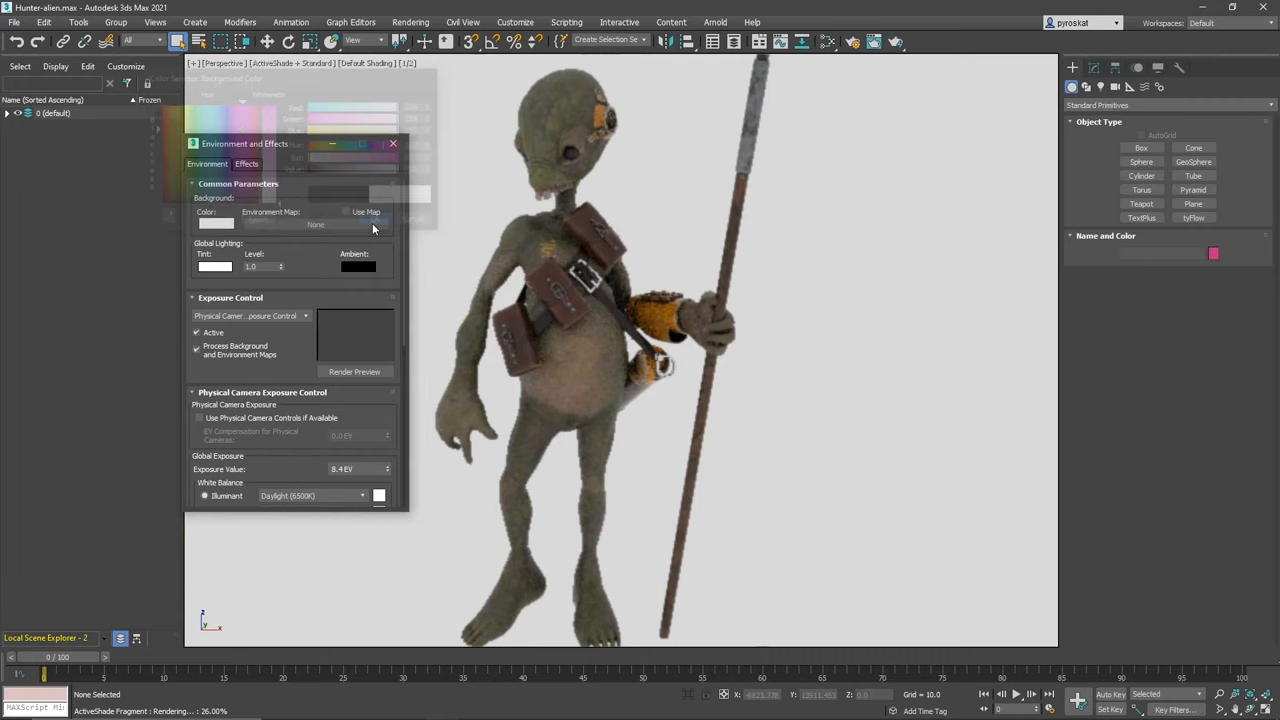
left_click(316, 224)
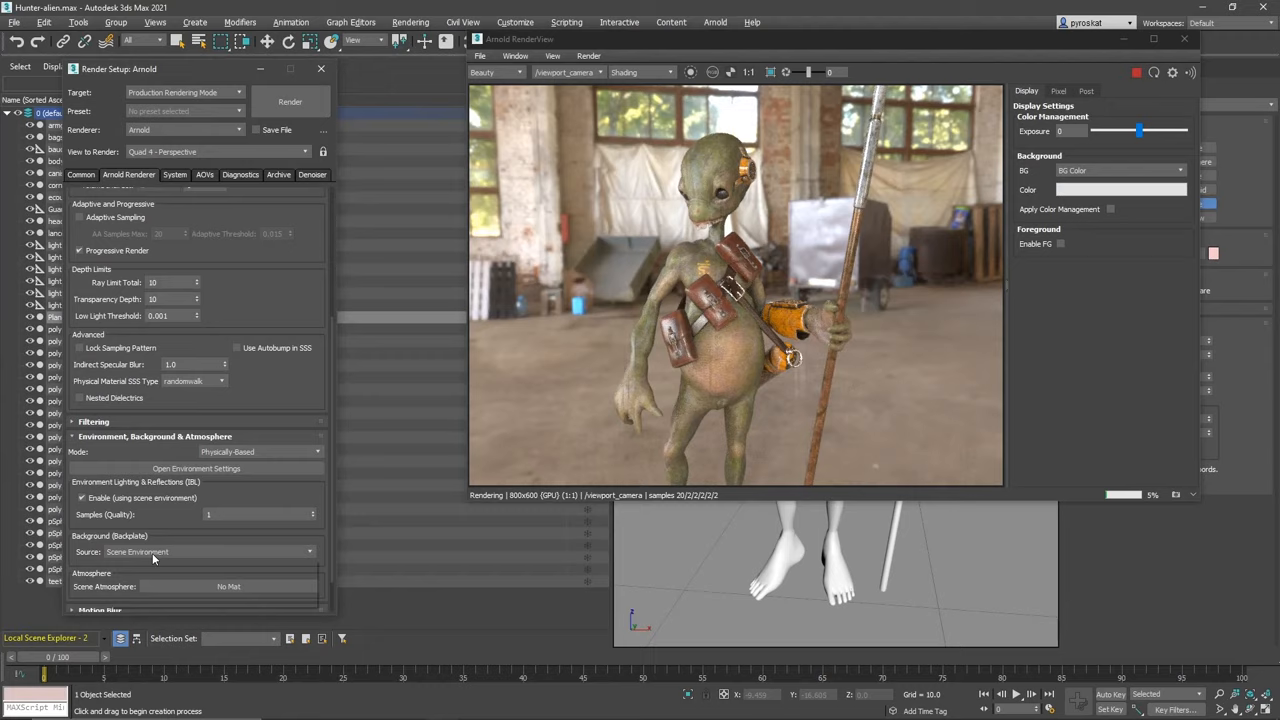
- Set the Arnold Background (Backplate) Source to Scene Environment for the alien render
left_click(308, 551)
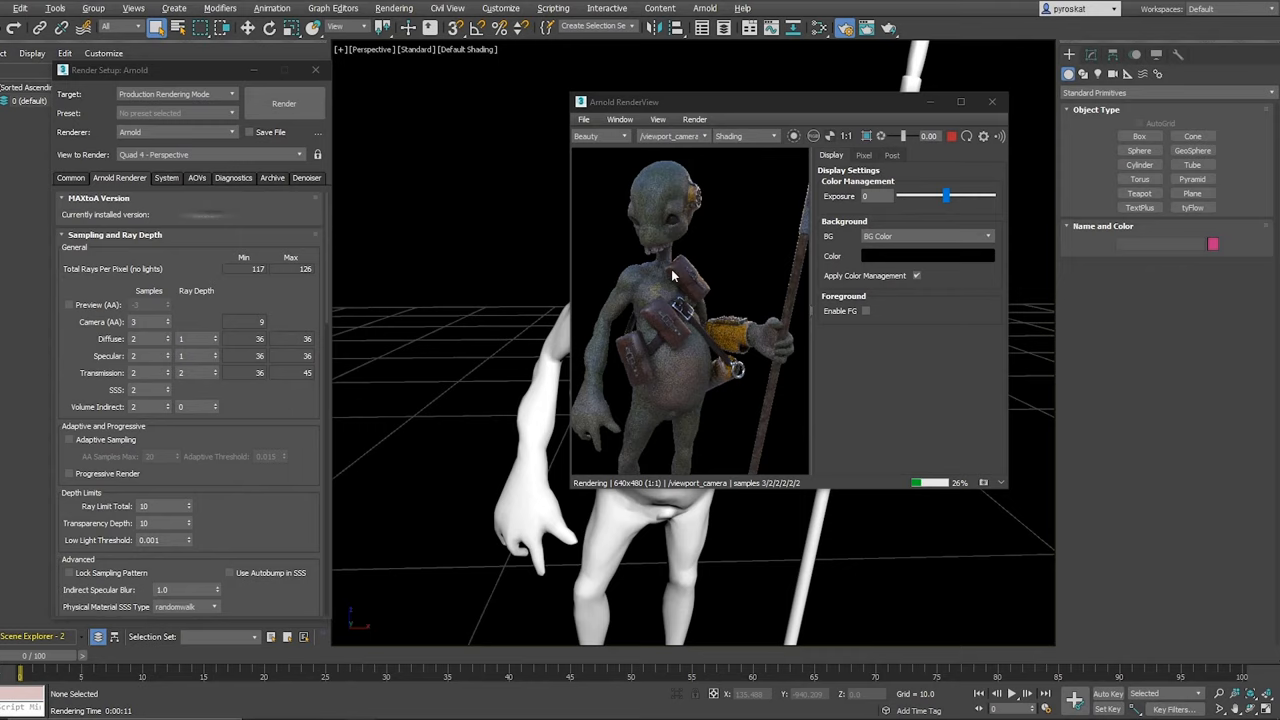
- Show the Arnold RenderView's Render menu with Run IPR and Abort Render commands
left_click(695, 120)
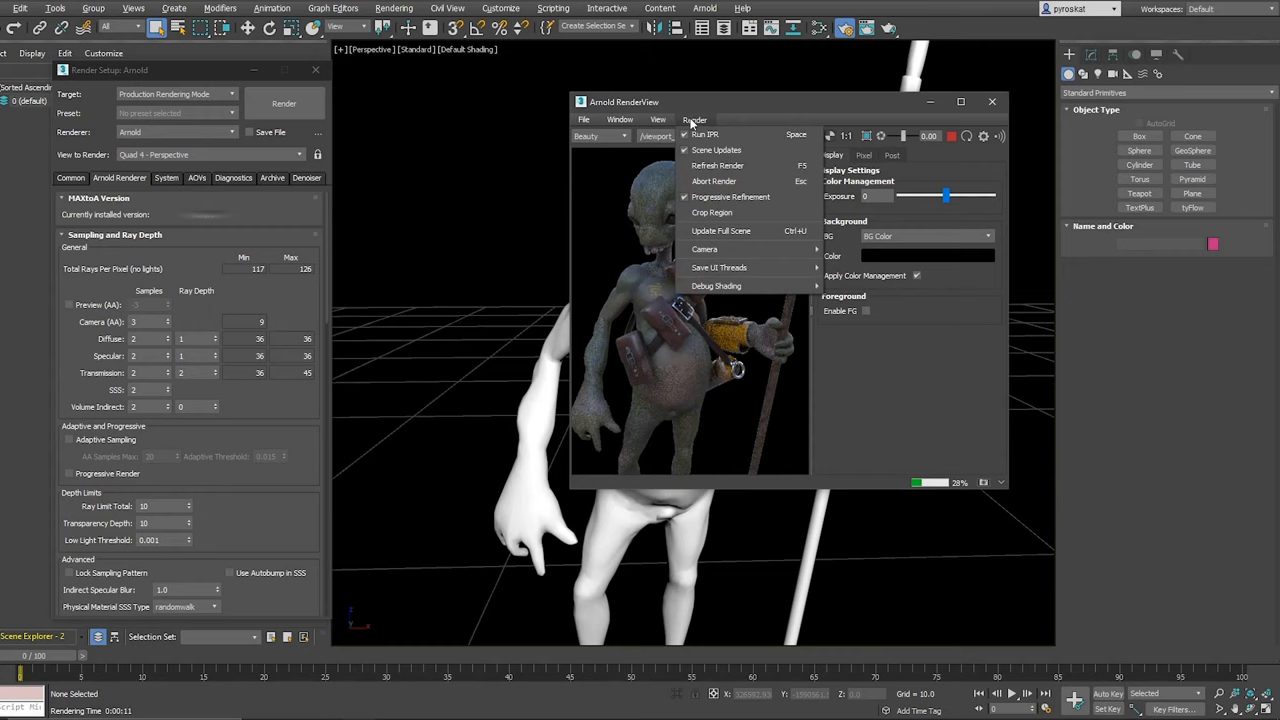
- Abort the running render in the Arnold RenderView
left_click(694, 119)
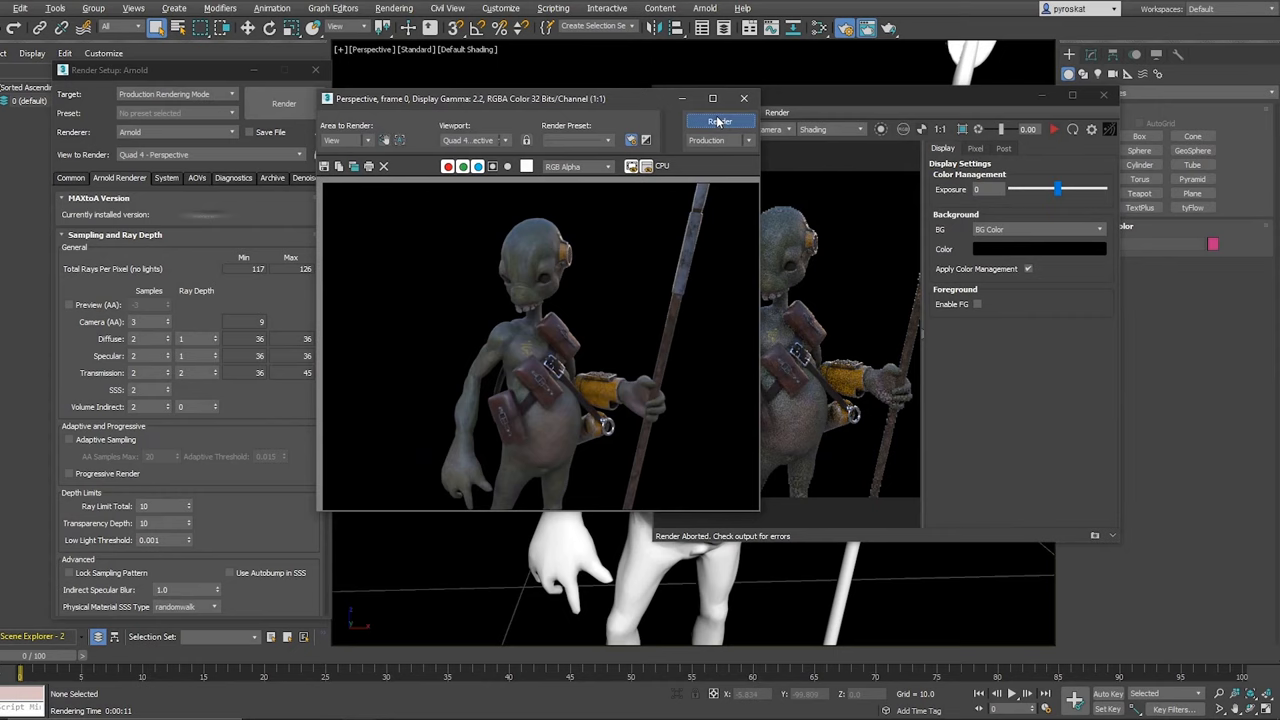
- Restart the Hunter-alien render in the Arnold RenderView after closing the frame window
left_click(720, 121)
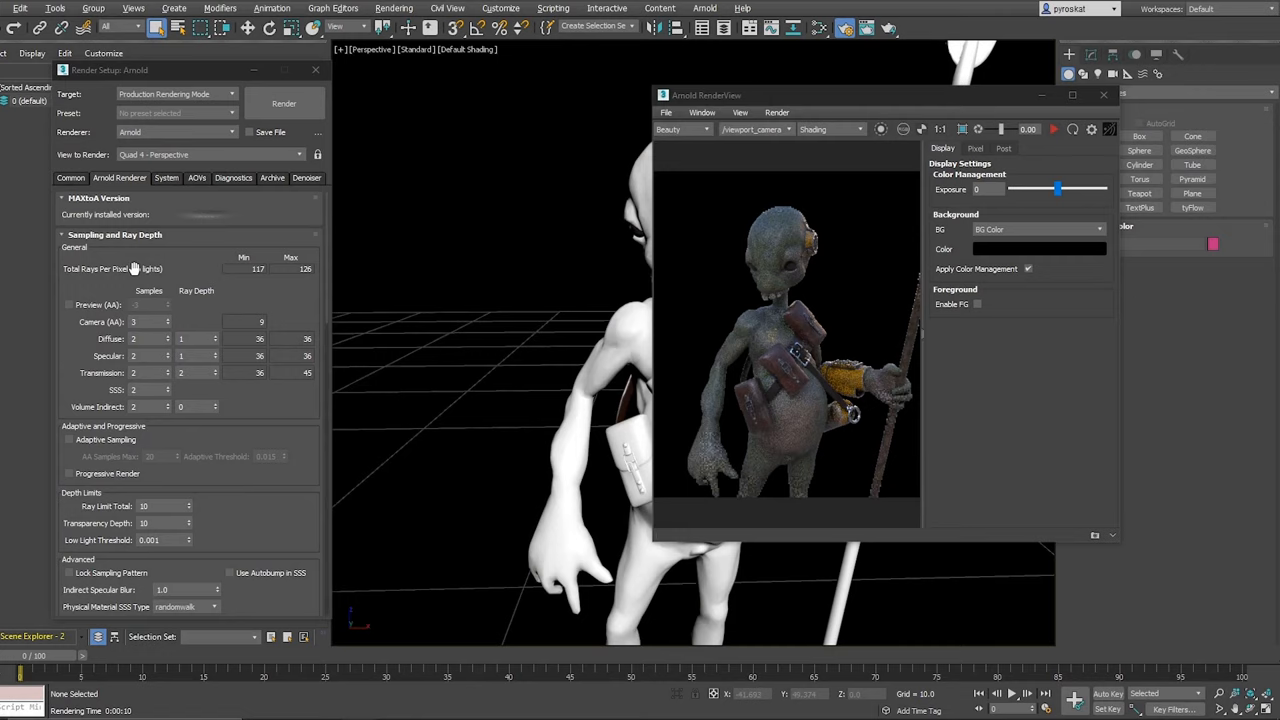
- Show the Render Setup System settings with Render Device set to GPU
left_click(623, 142)
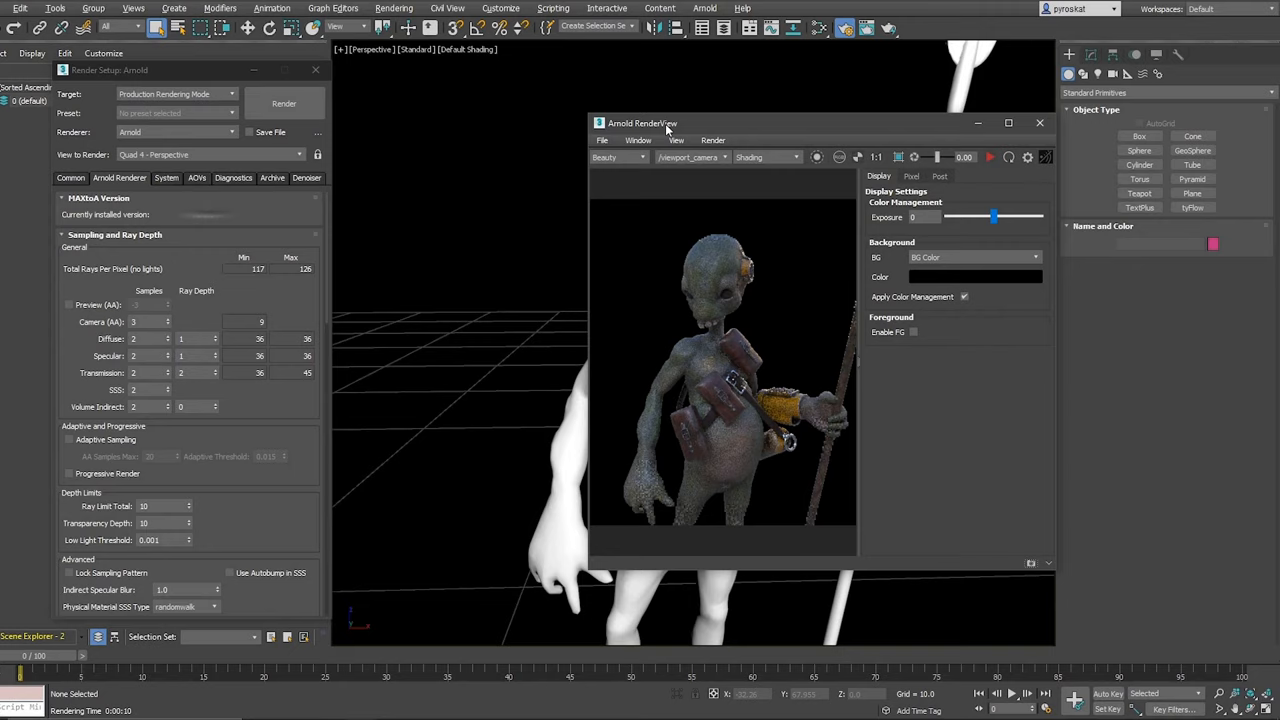
left_click(166, 178)
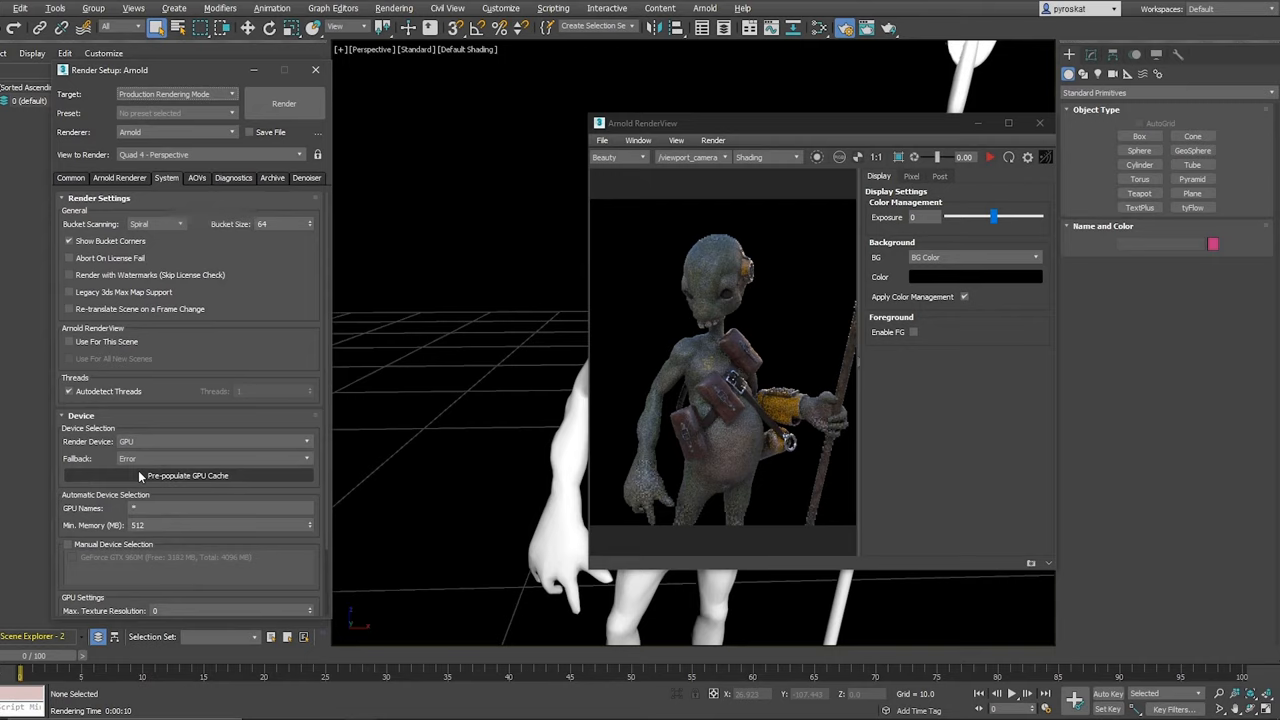
- Let the GPU render finish, then return to the Arnold Renderer sampling settings
scroll("down", 3)
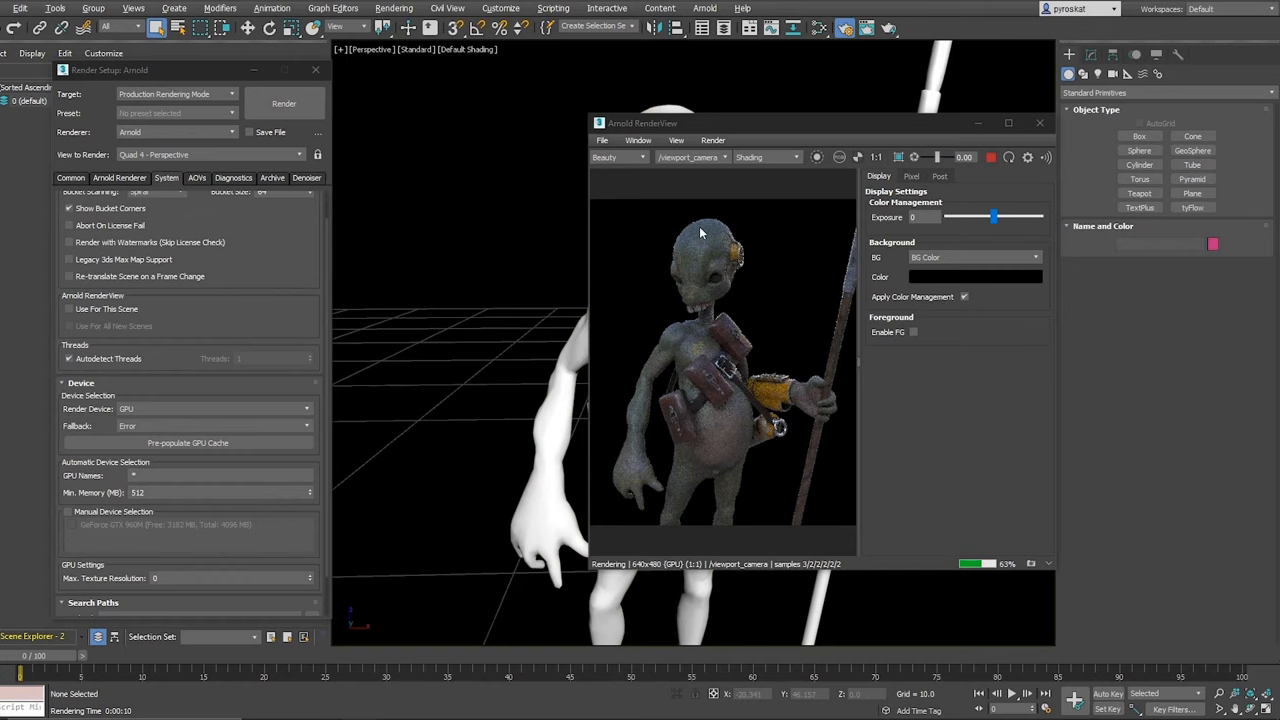
left_click(119, 177)
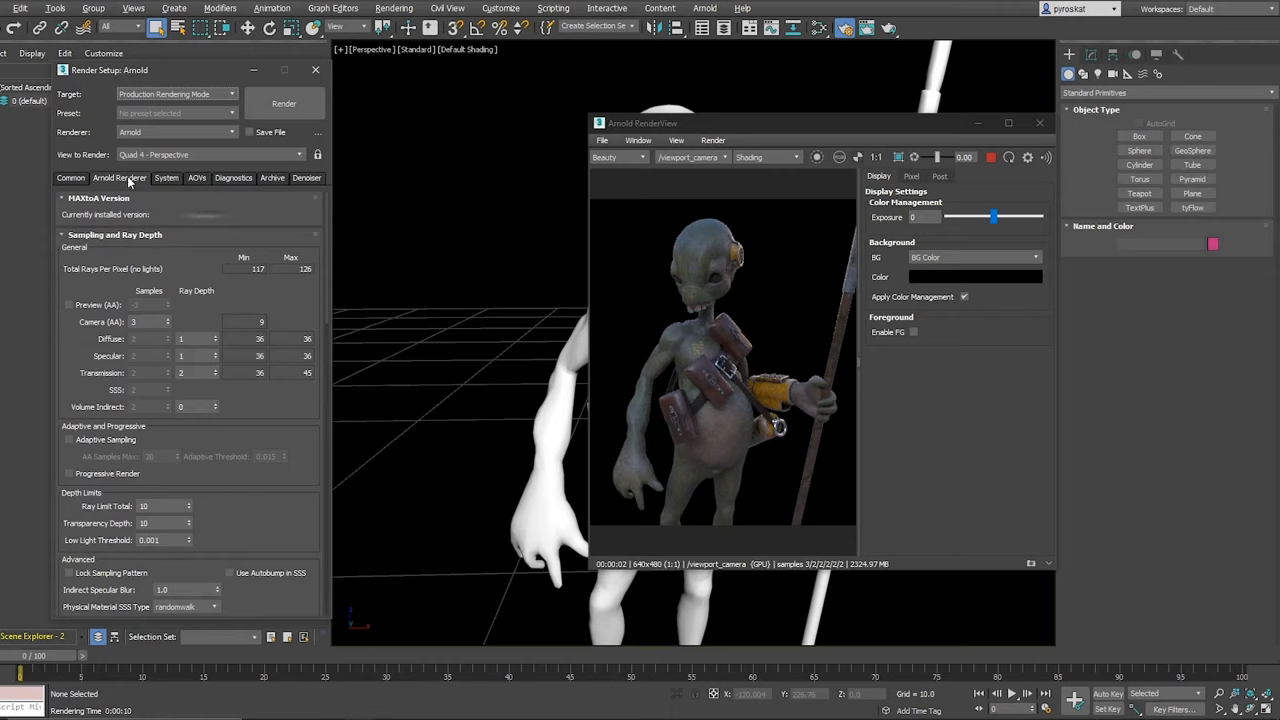
mouse_move(75, 372)
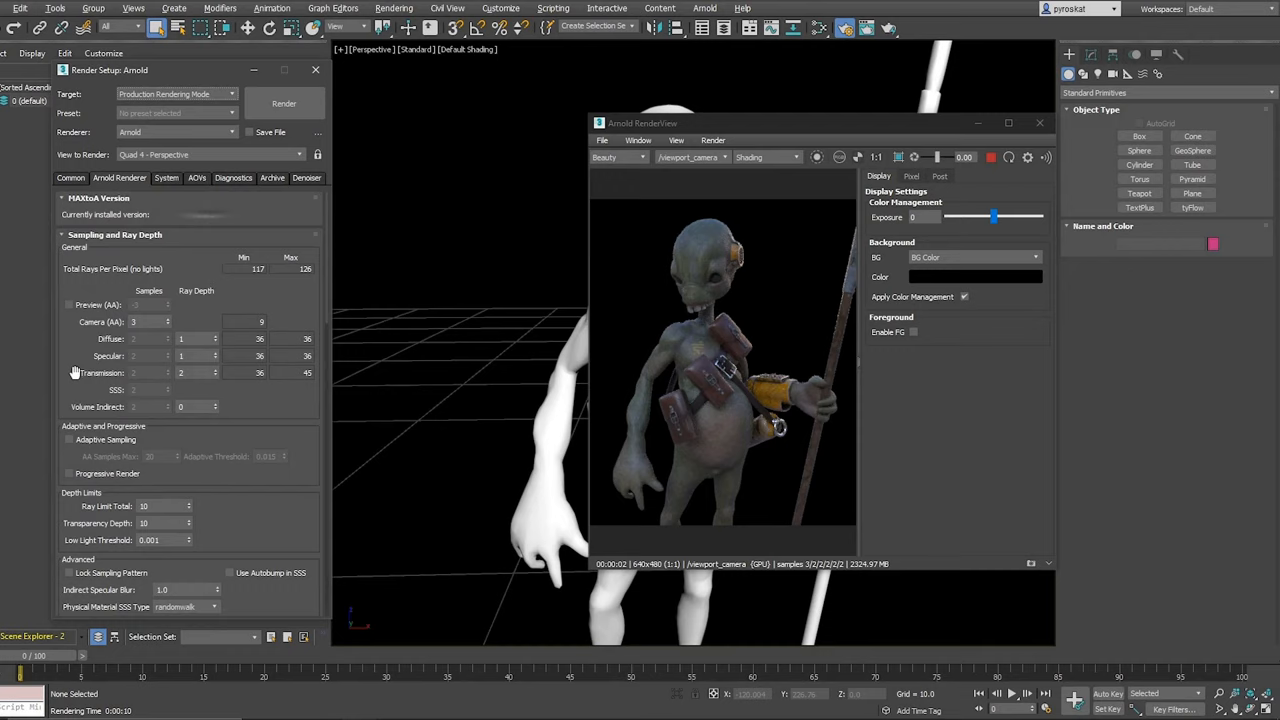
mouse_move(138, 342)
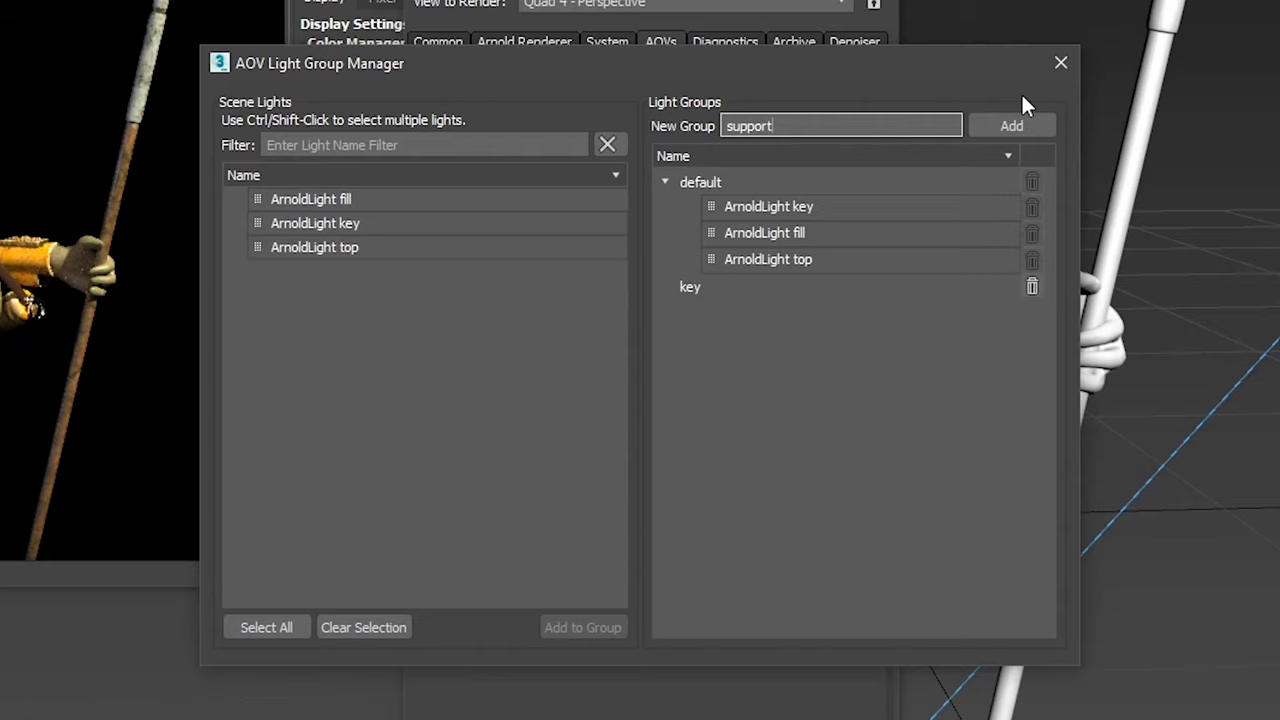
- Add a 'support' light group beside default and key in the AOV Light Group Manager
left_click(1060, 62)
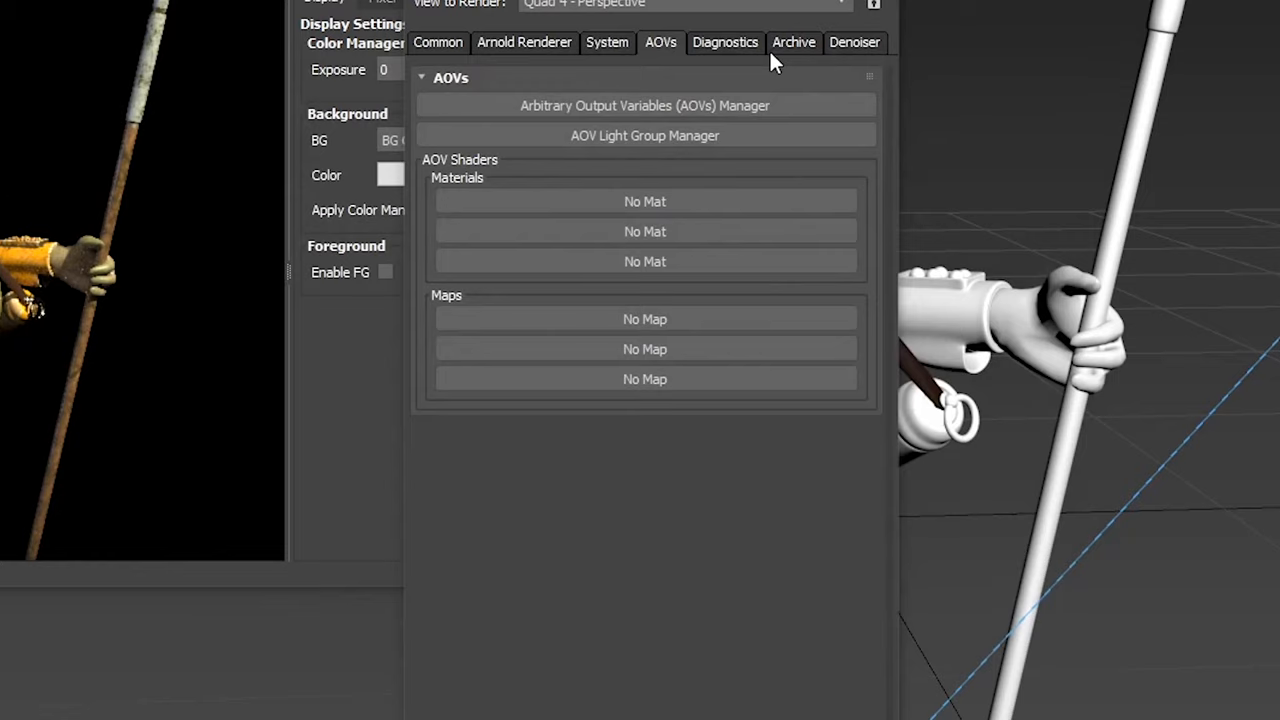
- Bring up the Arbitrary Output Variables manager listing RGBA, sheen, specular, albedo and object
left_click(644, 105)
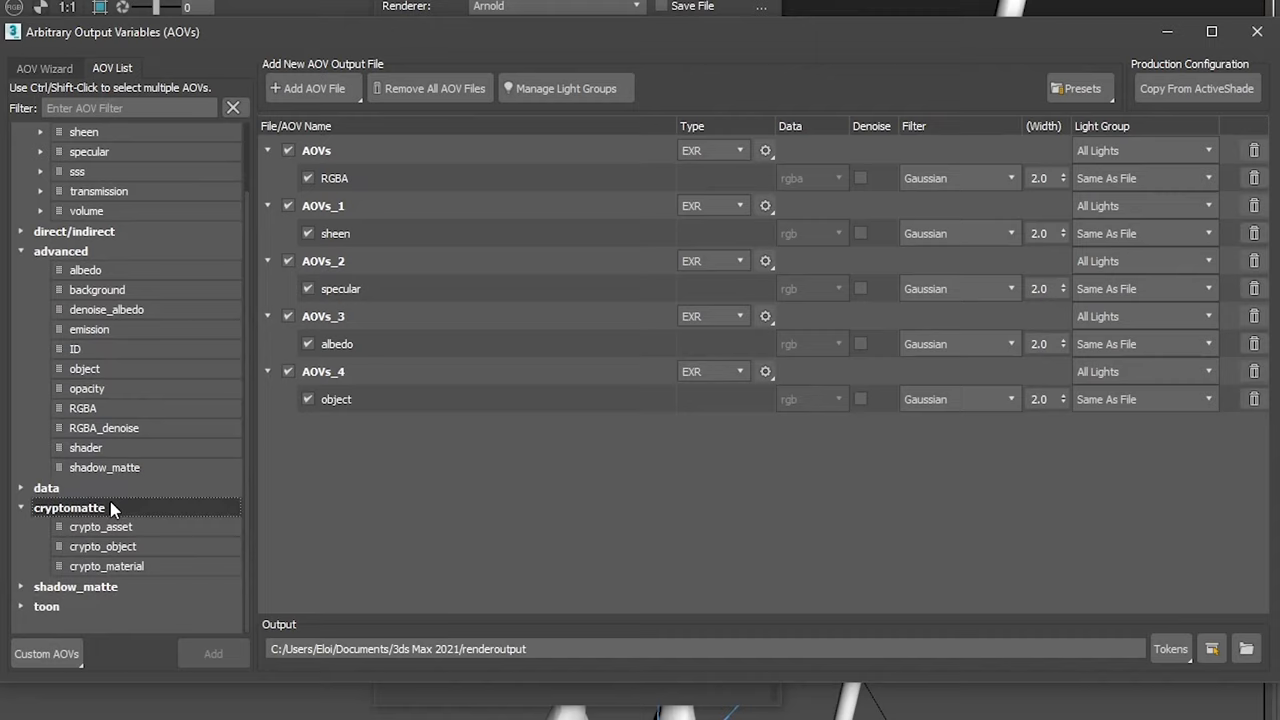
- Add a shader AOV, assign RGBA to the key light group, and show the output path tokens
double_click(85, 447)
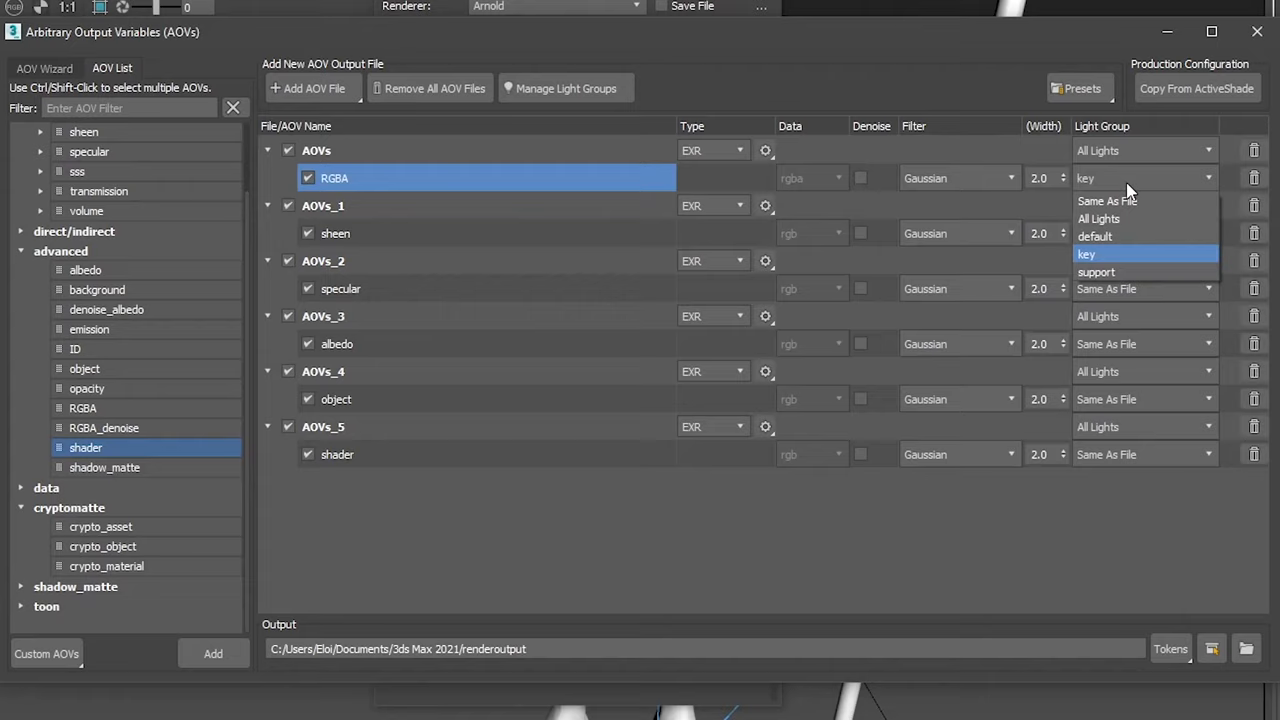
left_click(1086, 253)
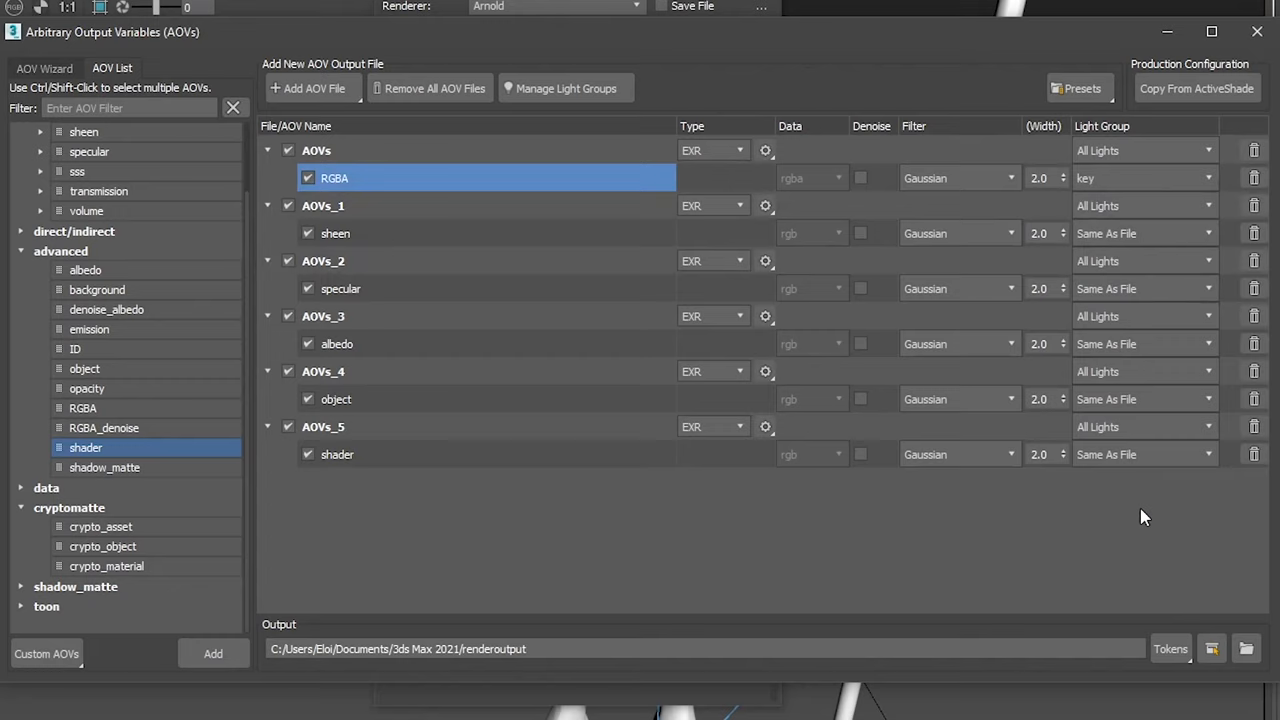
left_click(1170, 648)
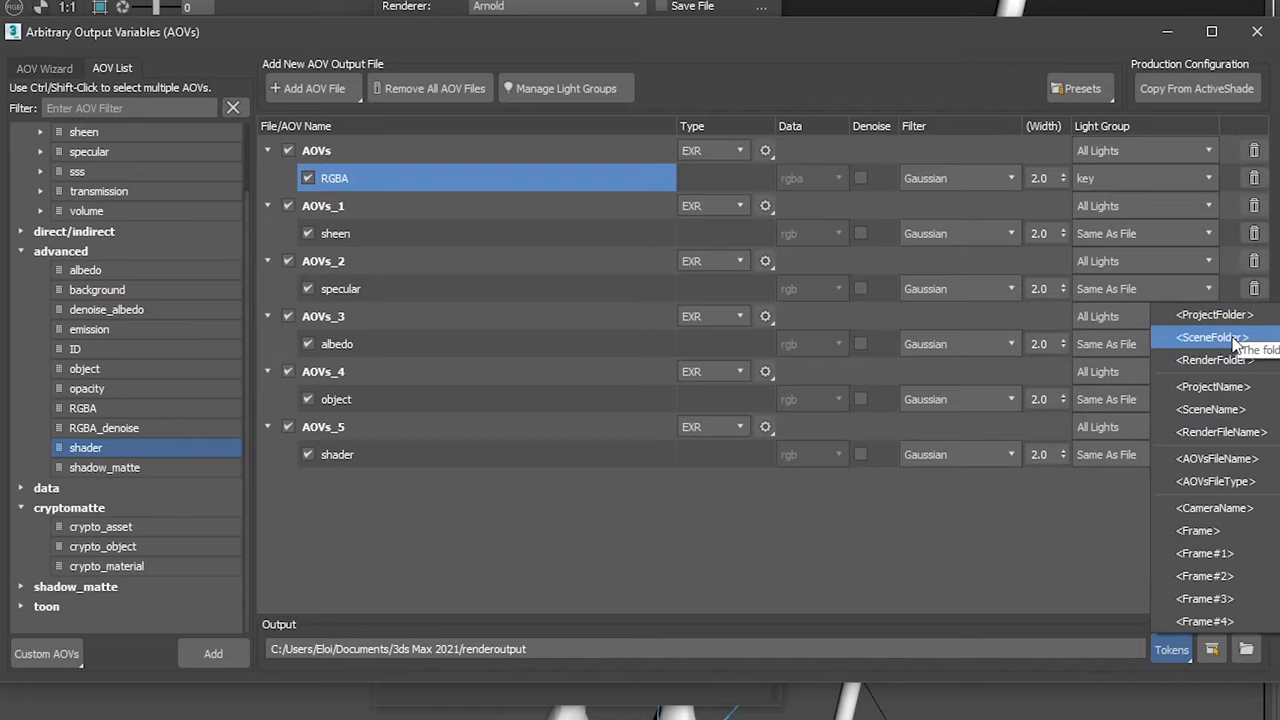
left_click(1025, 528)
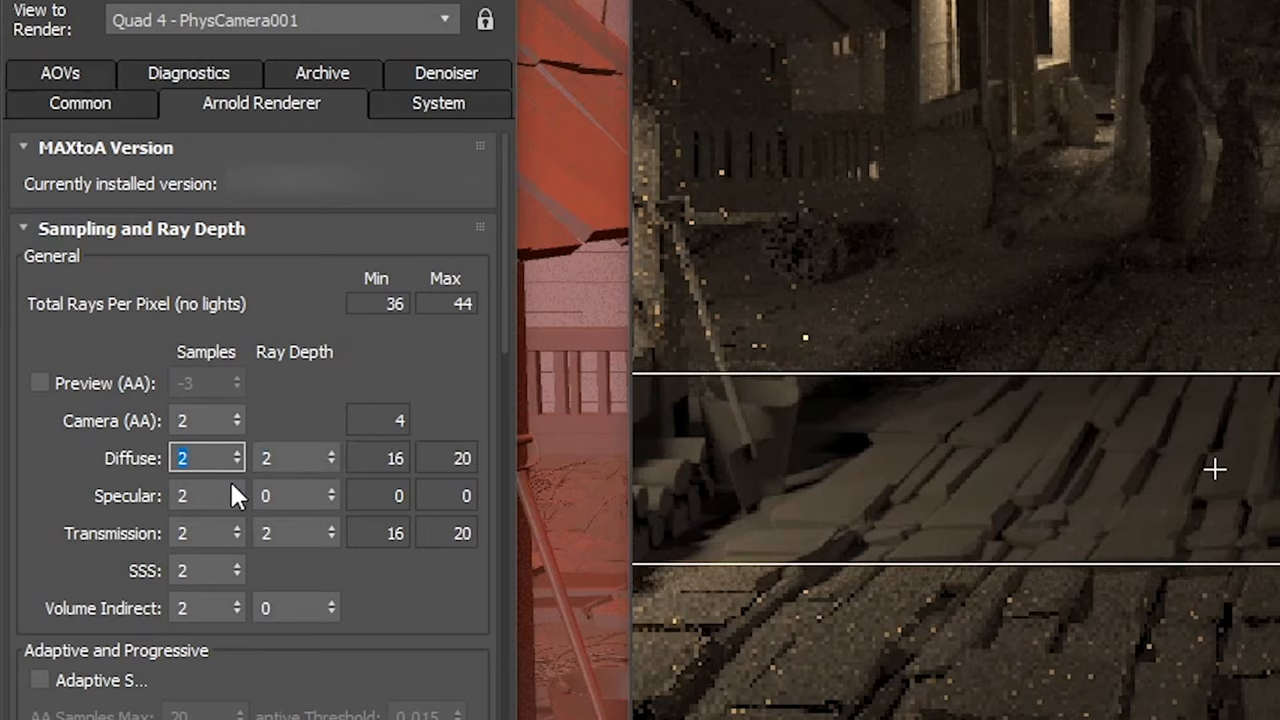
- Adjust the Arnold sample spinners so total rays per pixel drop to 9–11
type("6")
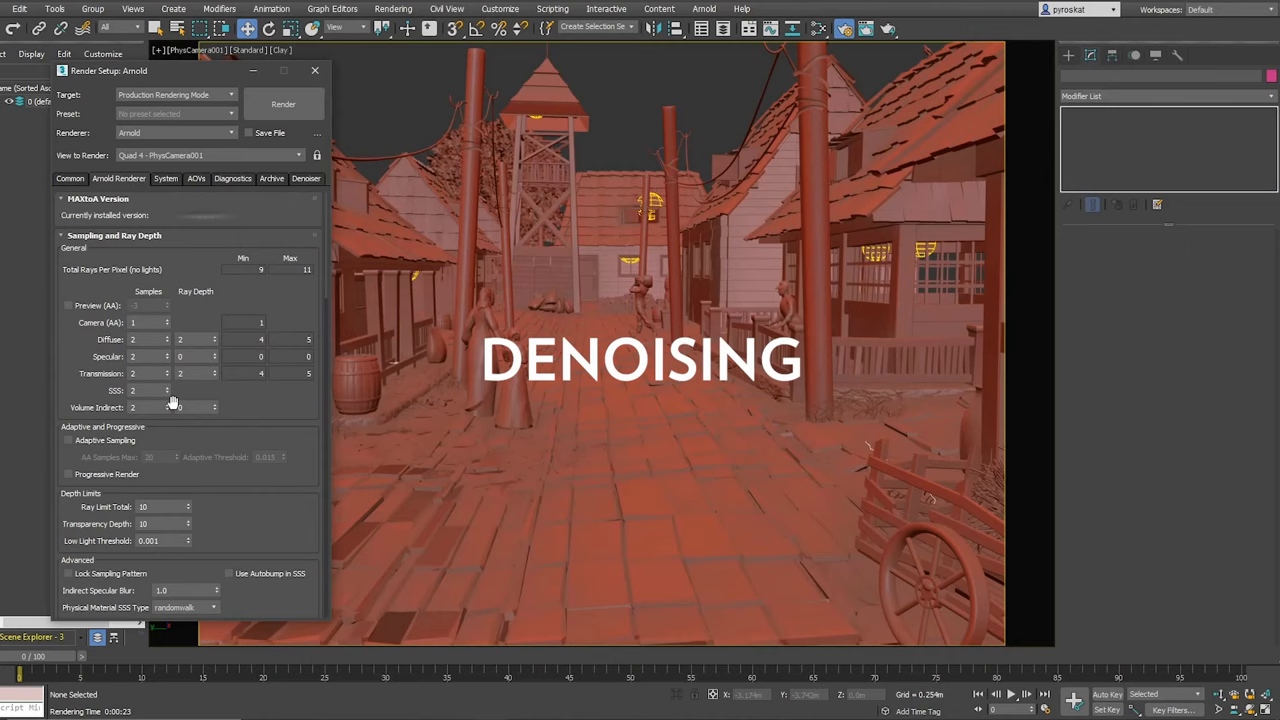
- Show the Denoiser settings with OptiX and Arnold Denoiser options, then move to the underwater scene
left_click(306, 178)
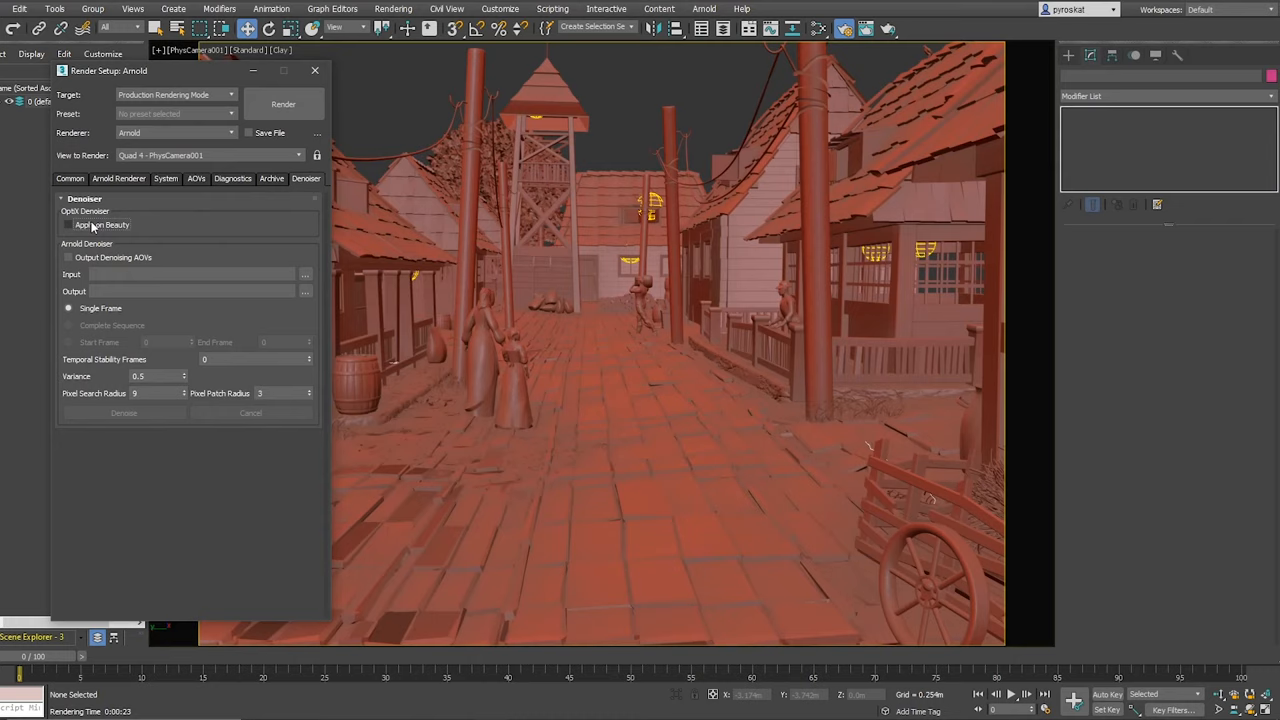
left_click(283, 104)
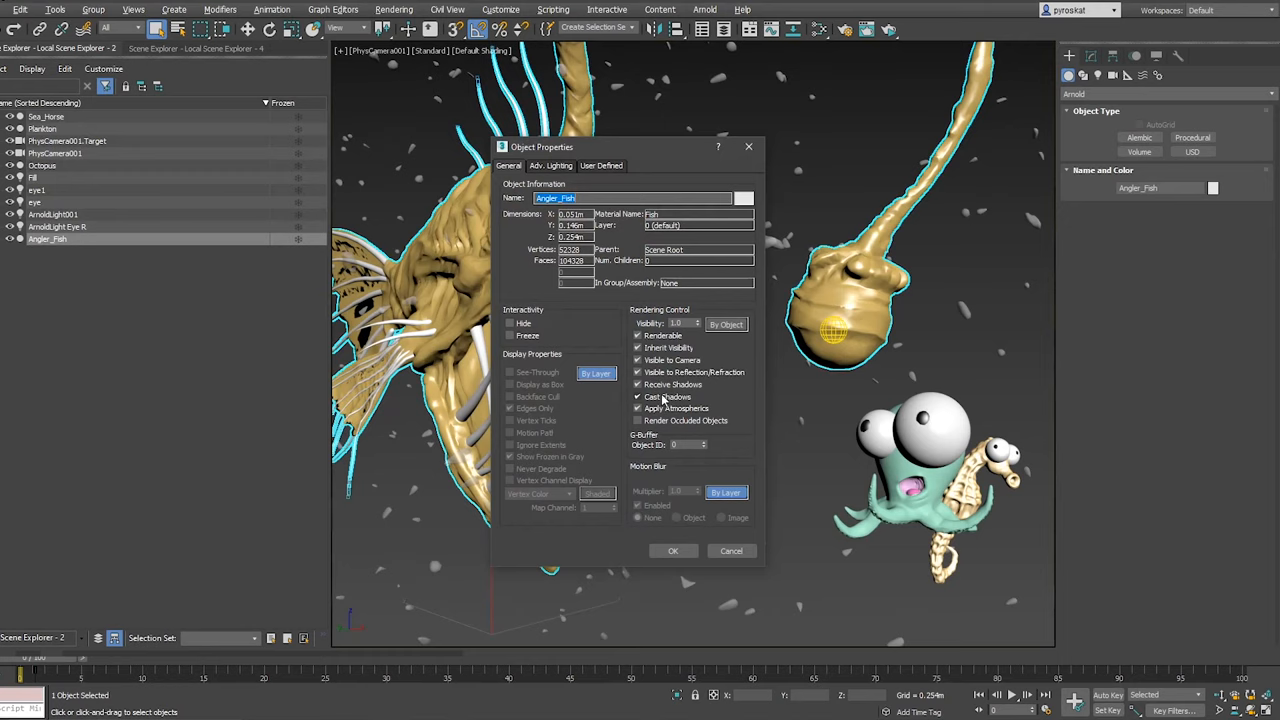
- Bring up the viewport shading modes list including the Arnold ActiveShade option
left_click(430, 50)
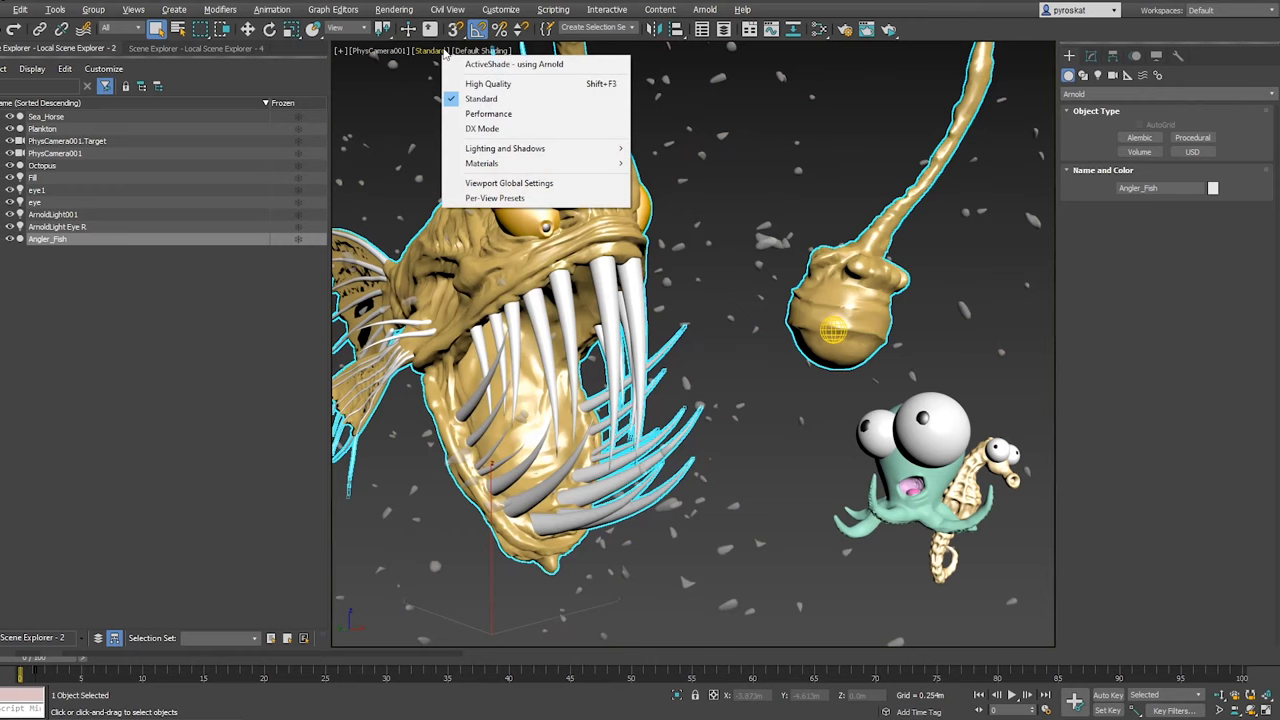
- Switch the viewport to ActiveShade with Arnold and make Angler_Fish a matte via an Arnold Properties modifier
left_click(514, 64)
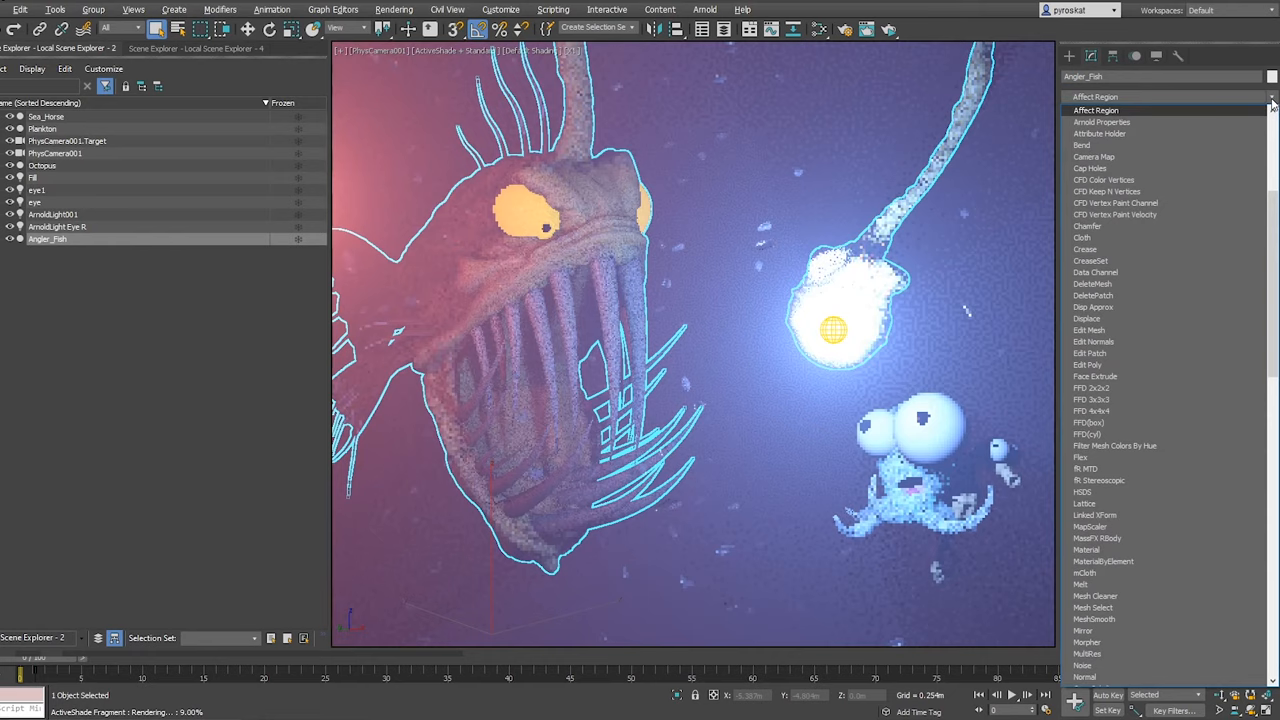
left_click(1102, 122)
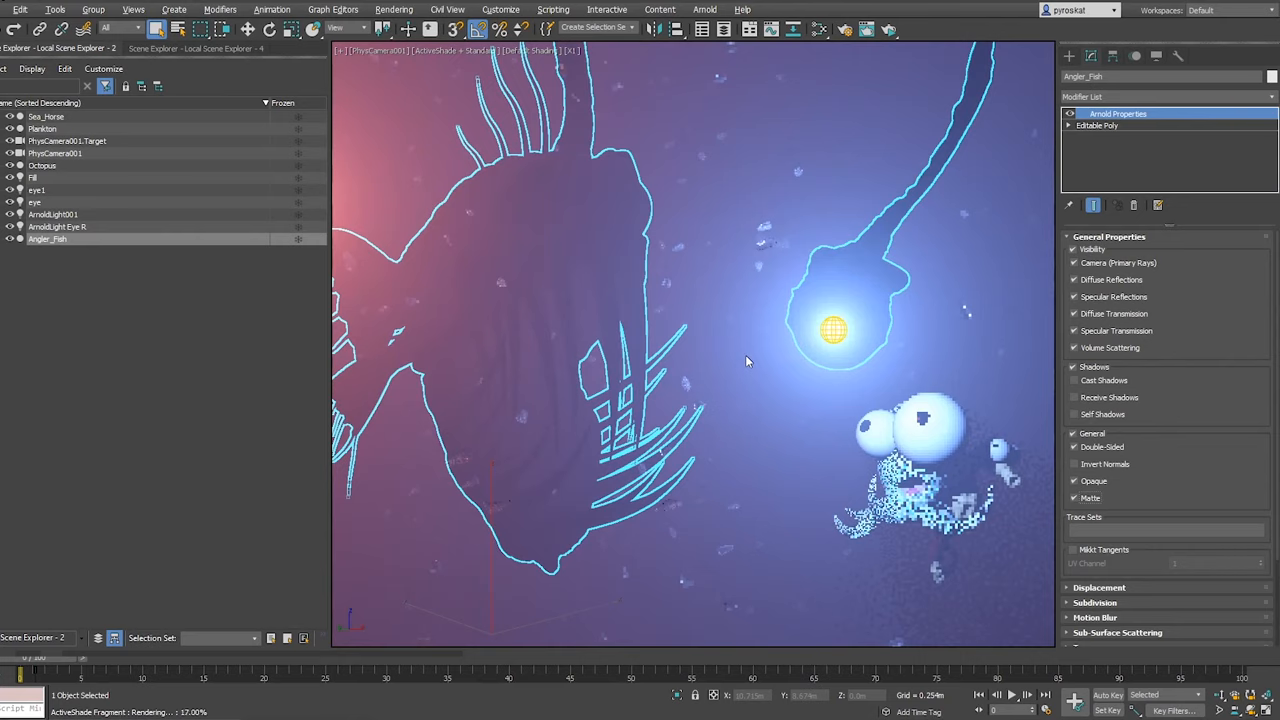
left_click(704, 9)
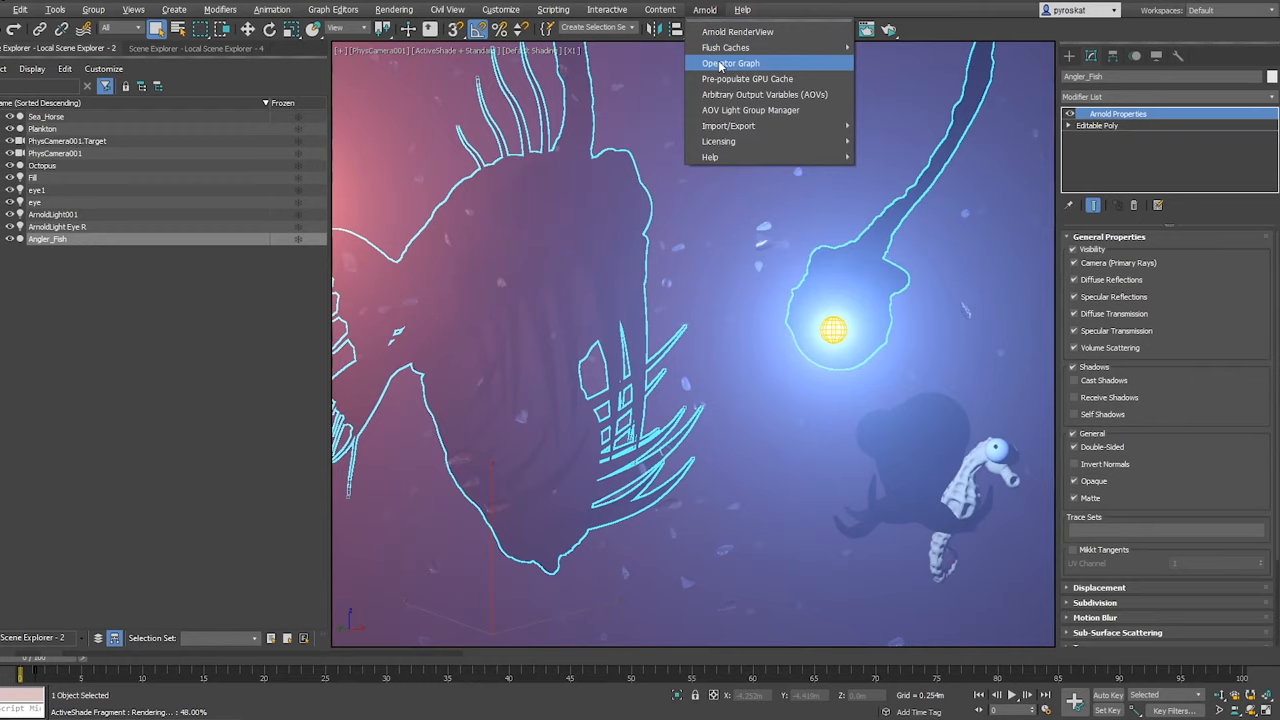
- Bring up the Arnold Operator Graph from the Arnold menu
left_click(731, 63)
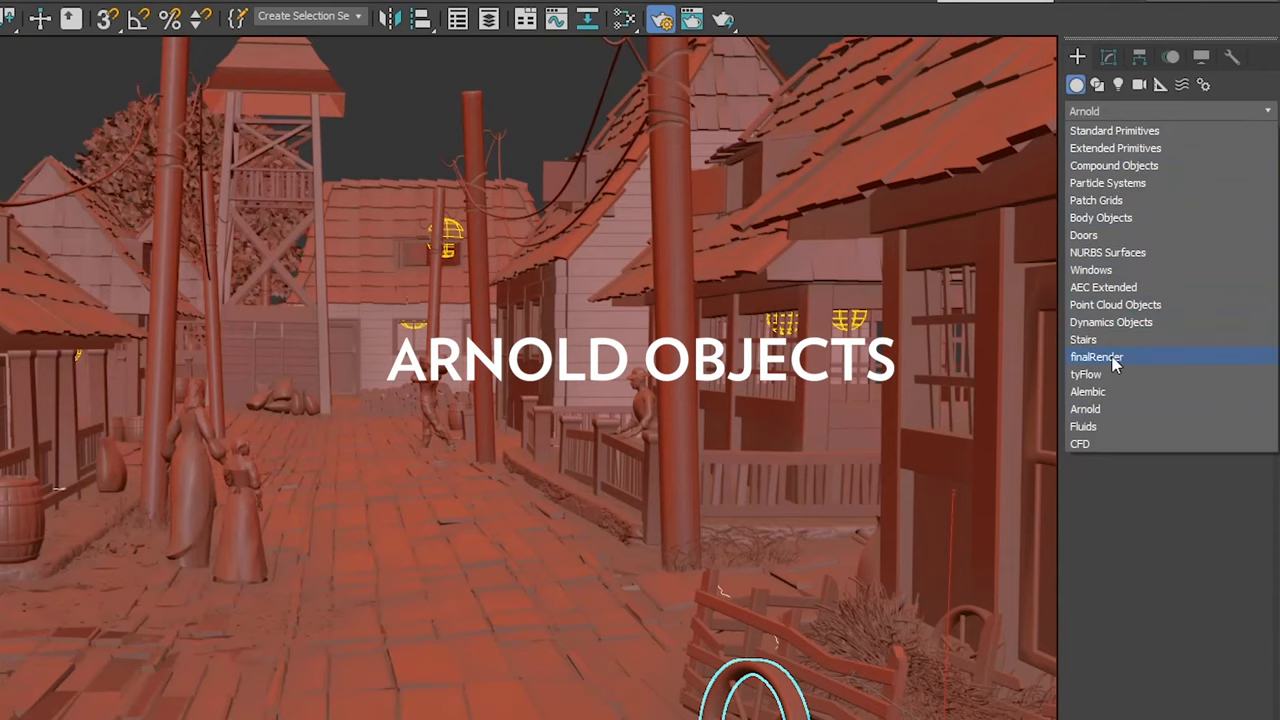
- Place an Arnold Alembic object and an Arnold Procedural object in the village scene
left_click(1085, 409)
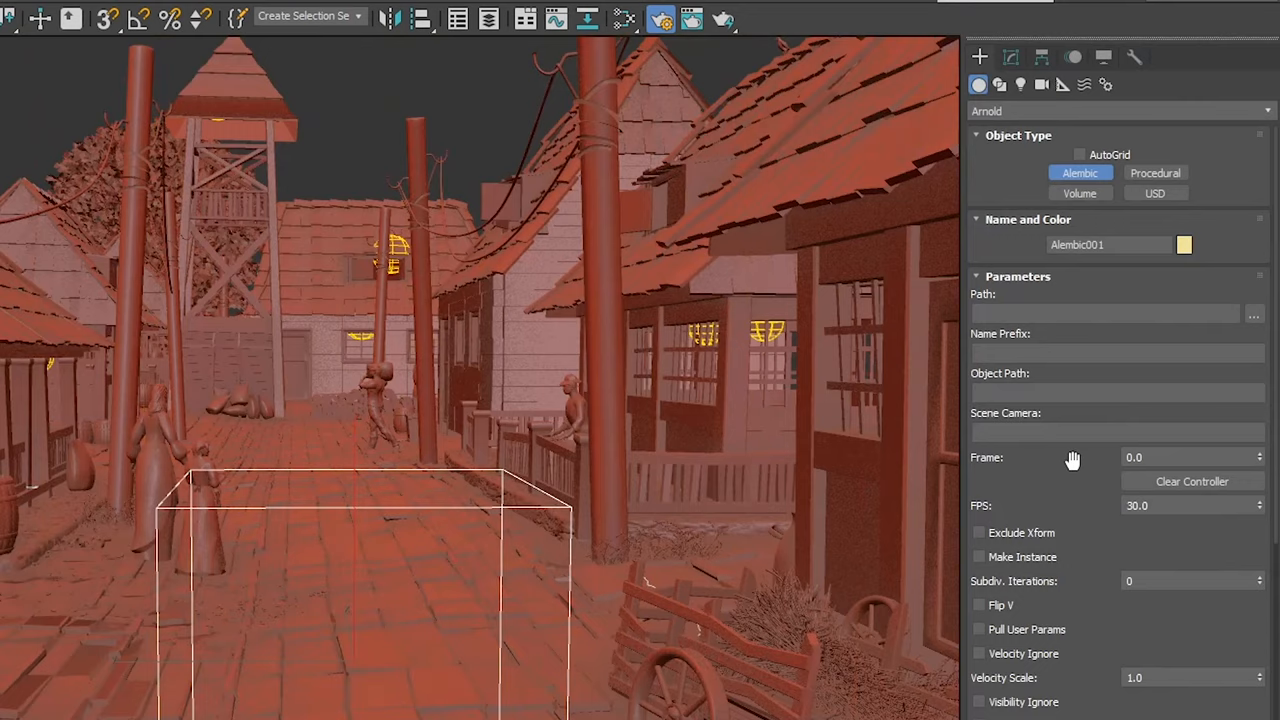
left_click(1155, 173)
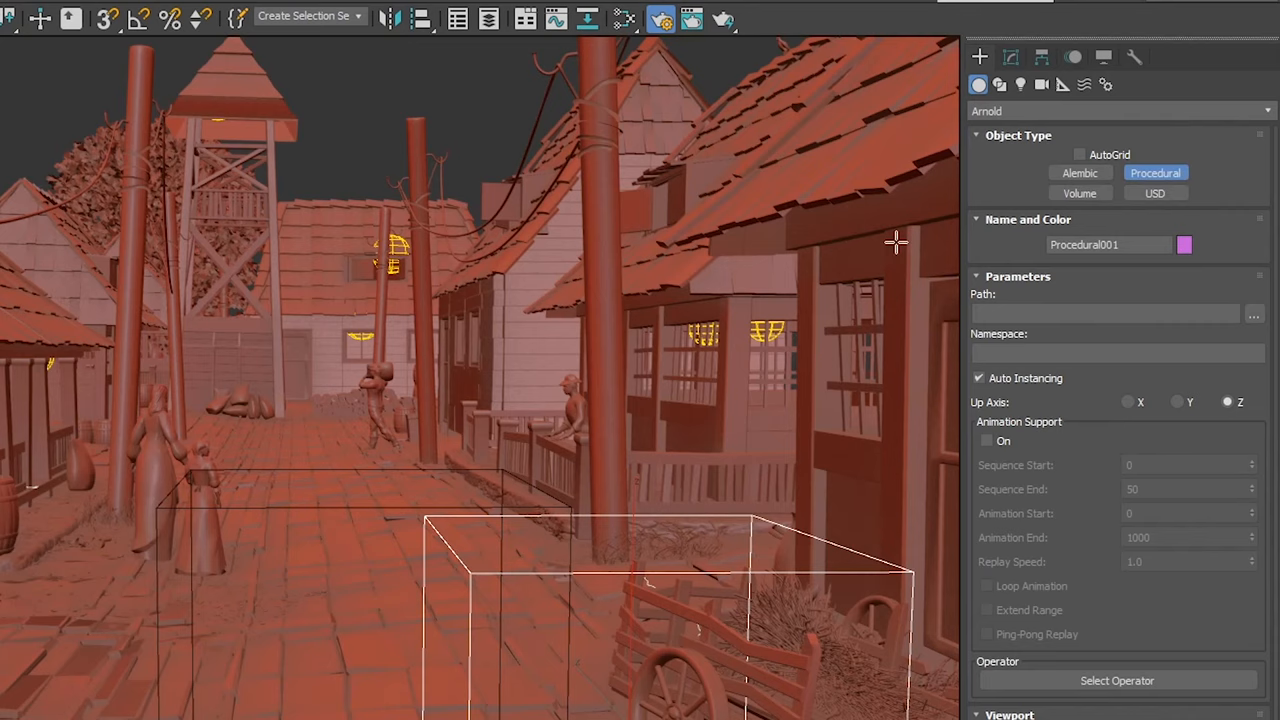
left_click(1155, 193)
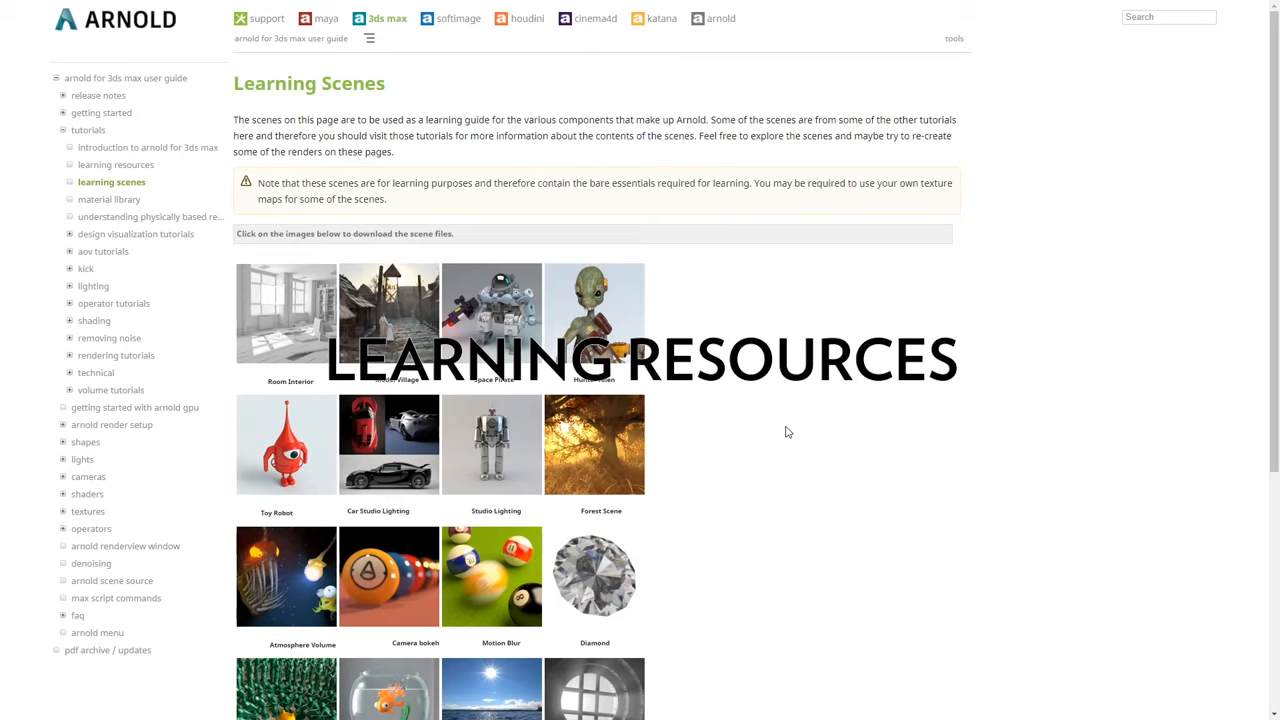
mouse_move(115, 164)
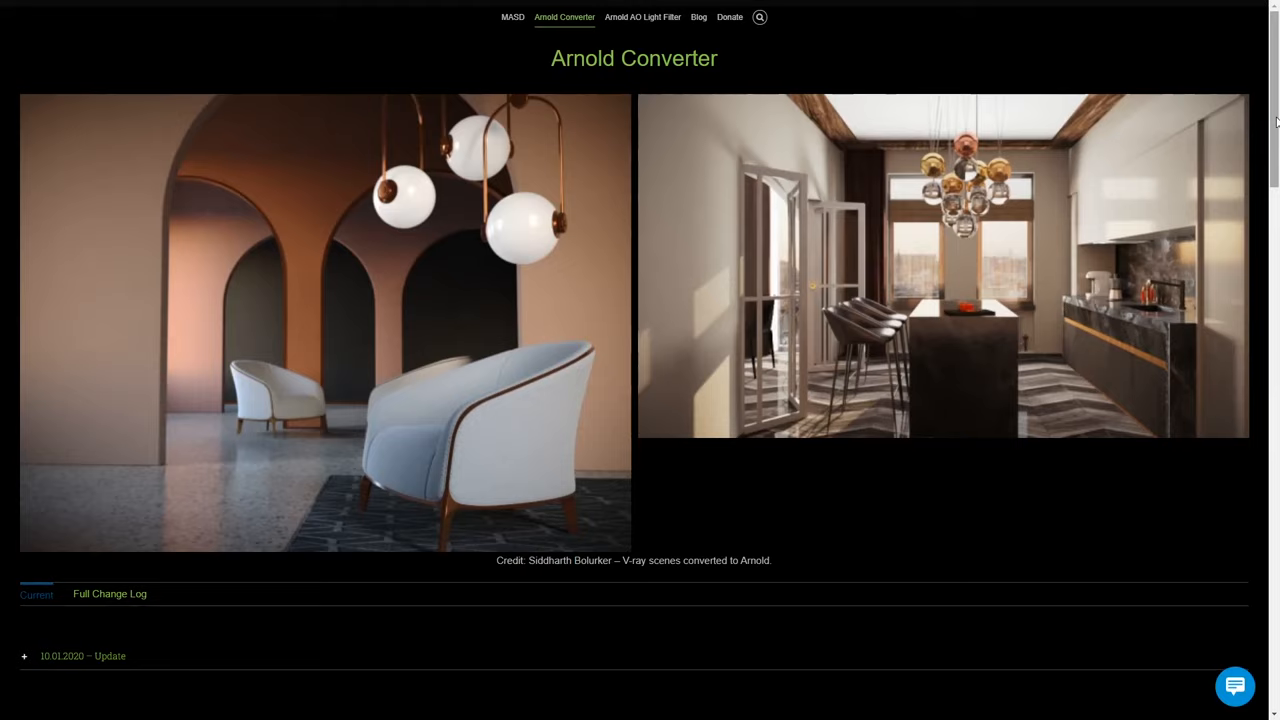
- Scroll the Arnold Converter page and move on to the Arnold AO Light Filter page
scroll("down", 3)
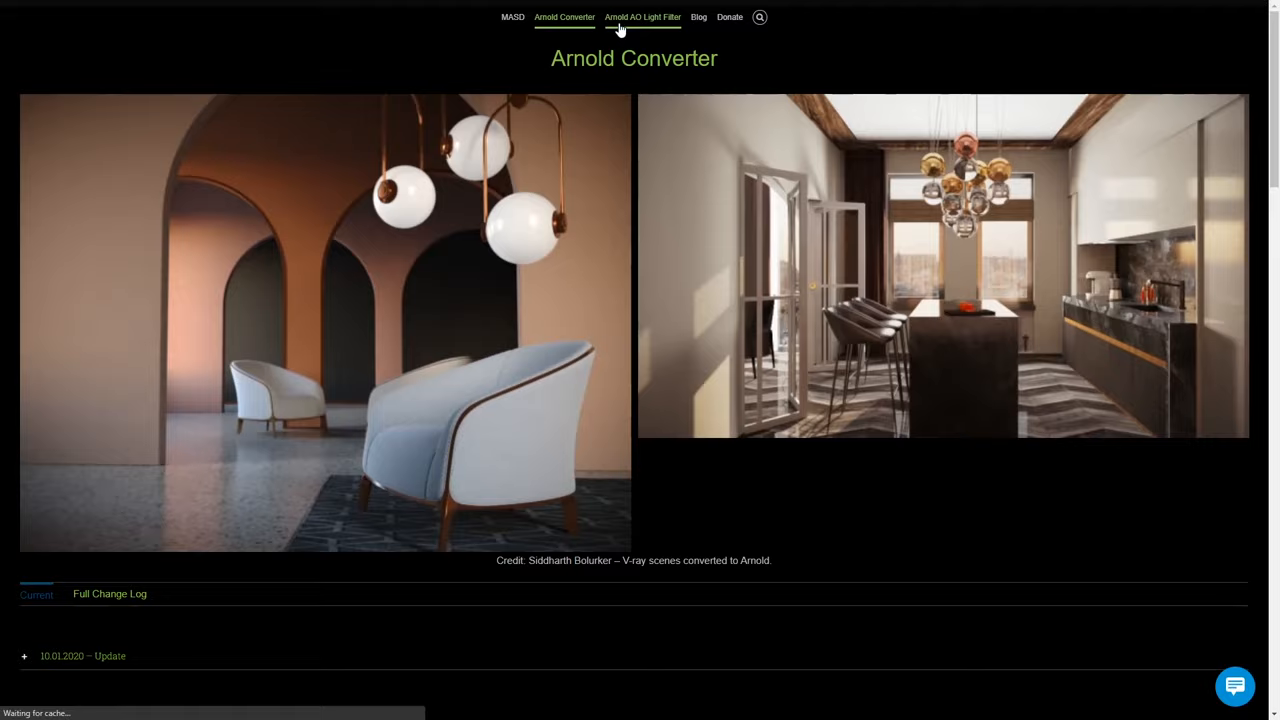
left_click(643, 17)
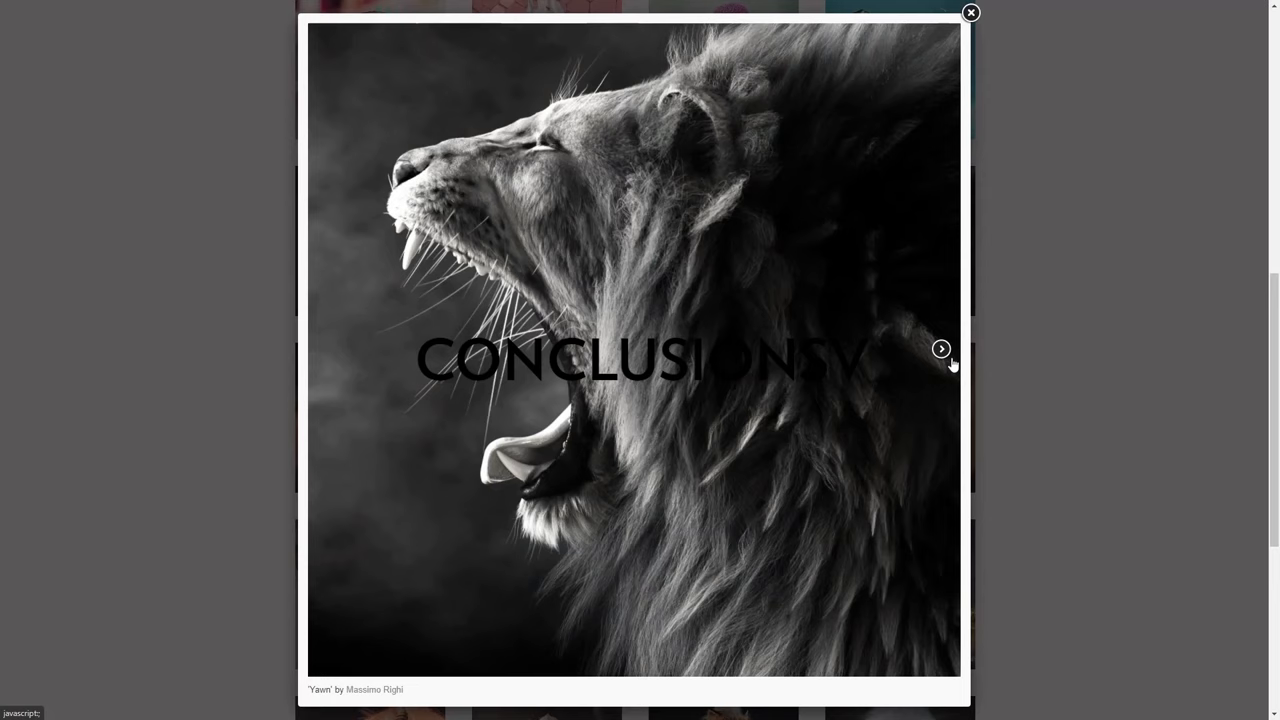
- Advance through the gallery renders: lion, boy portrait, Hybrids fish, Monster under the bed, portrait, ram, throne scene
left_click(940, 349)
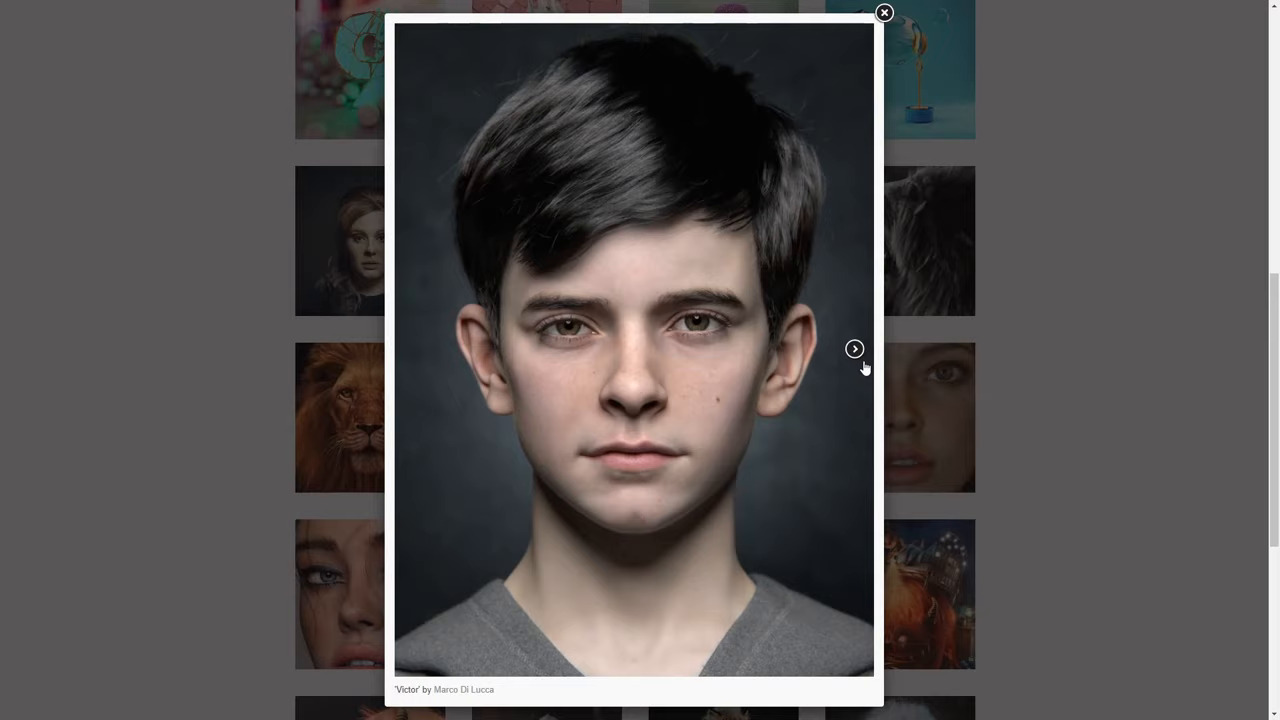
left_click(854, 348)
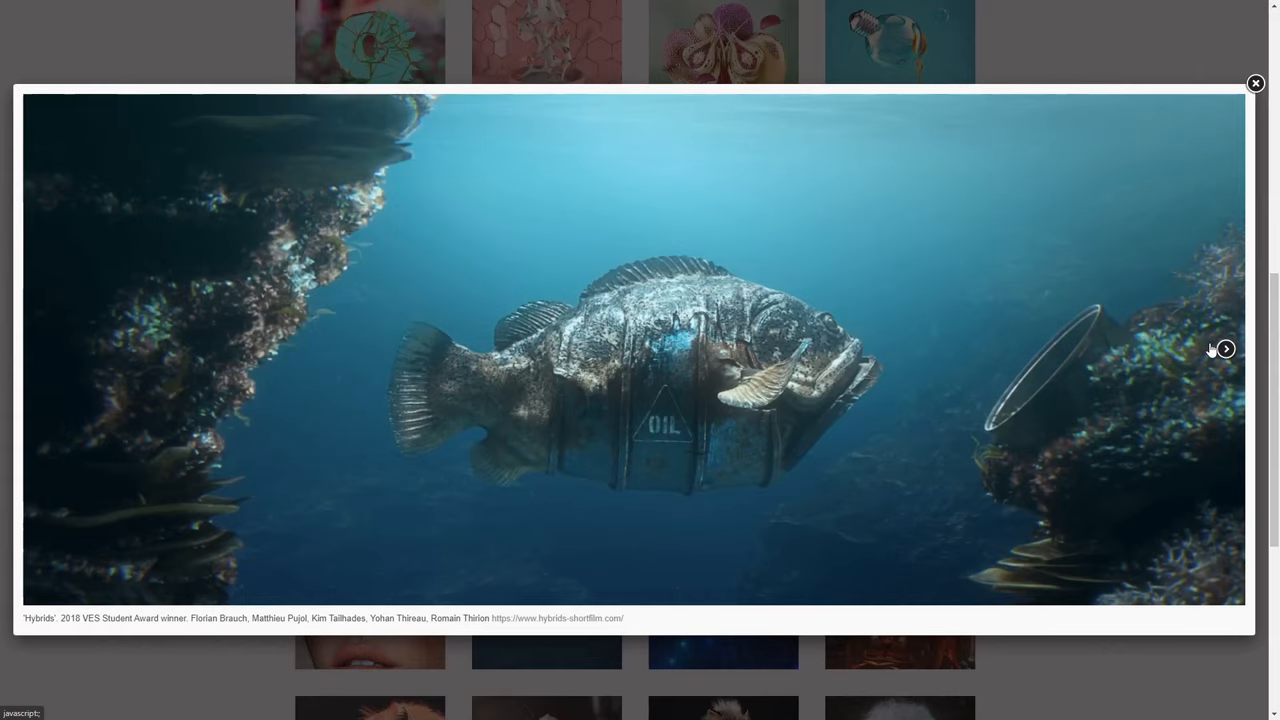
left_click(1224, 349)
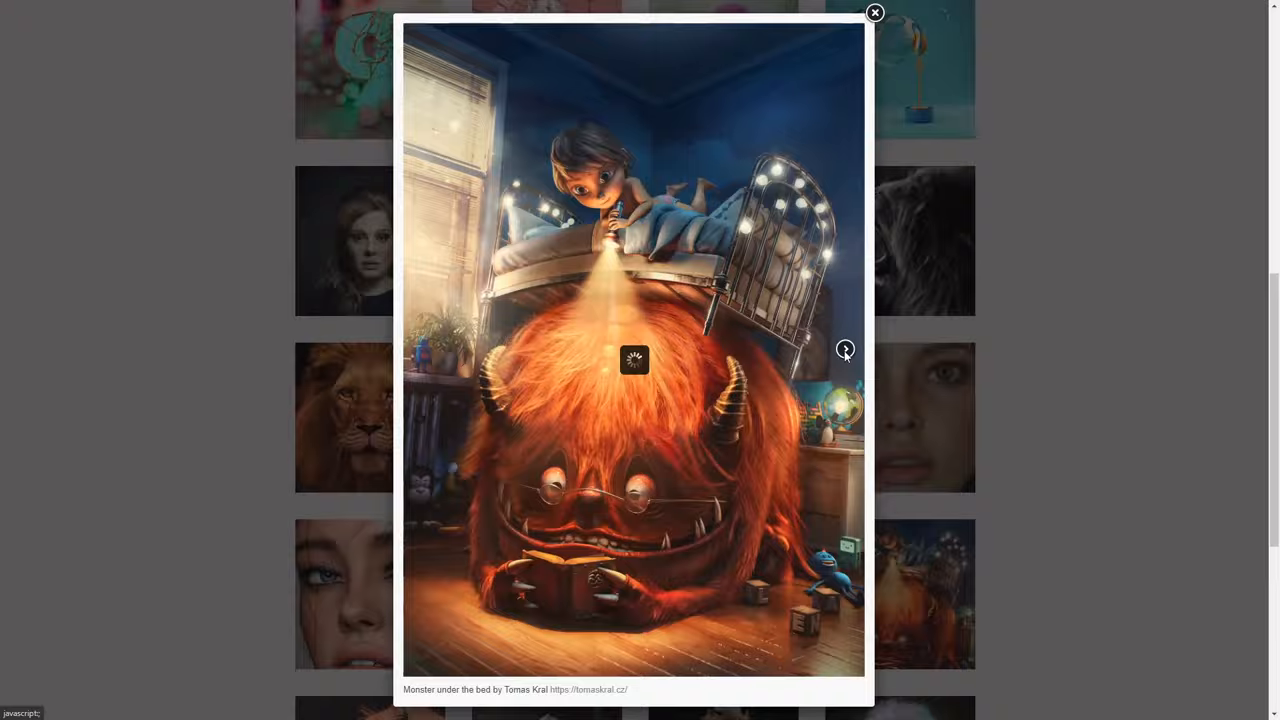
left_click(845, 349)
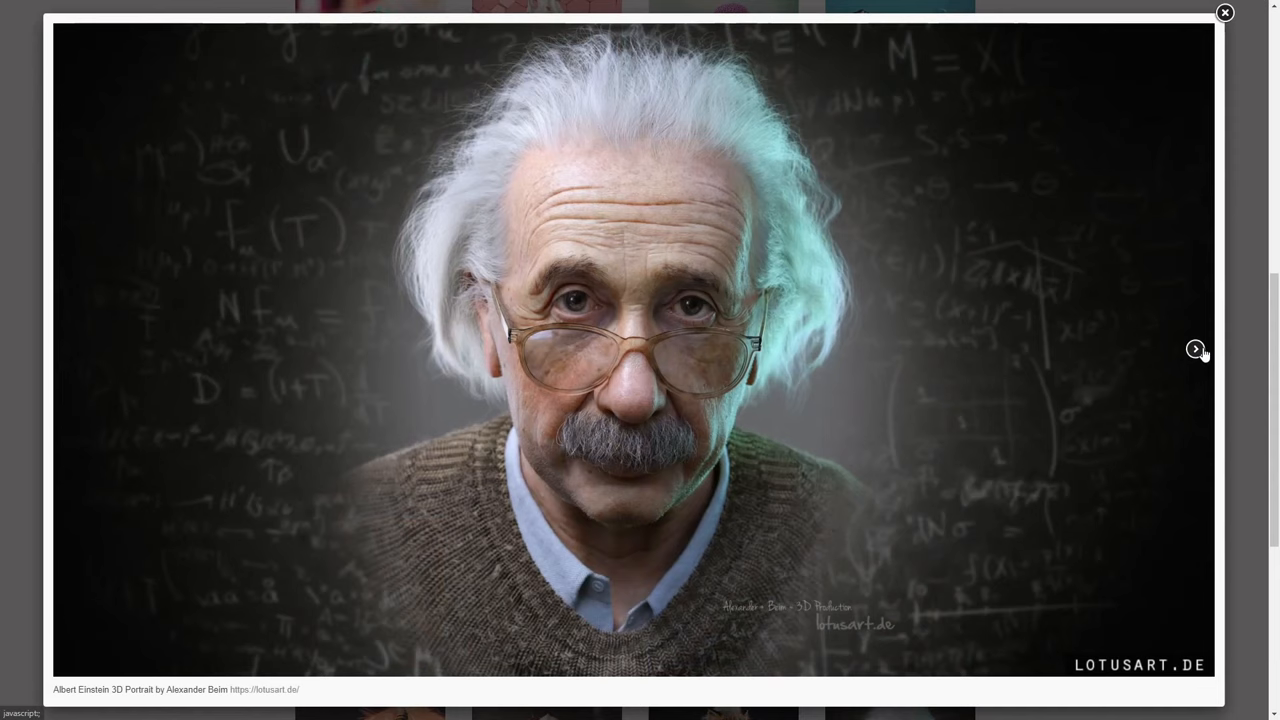
left_click(1196, 350)
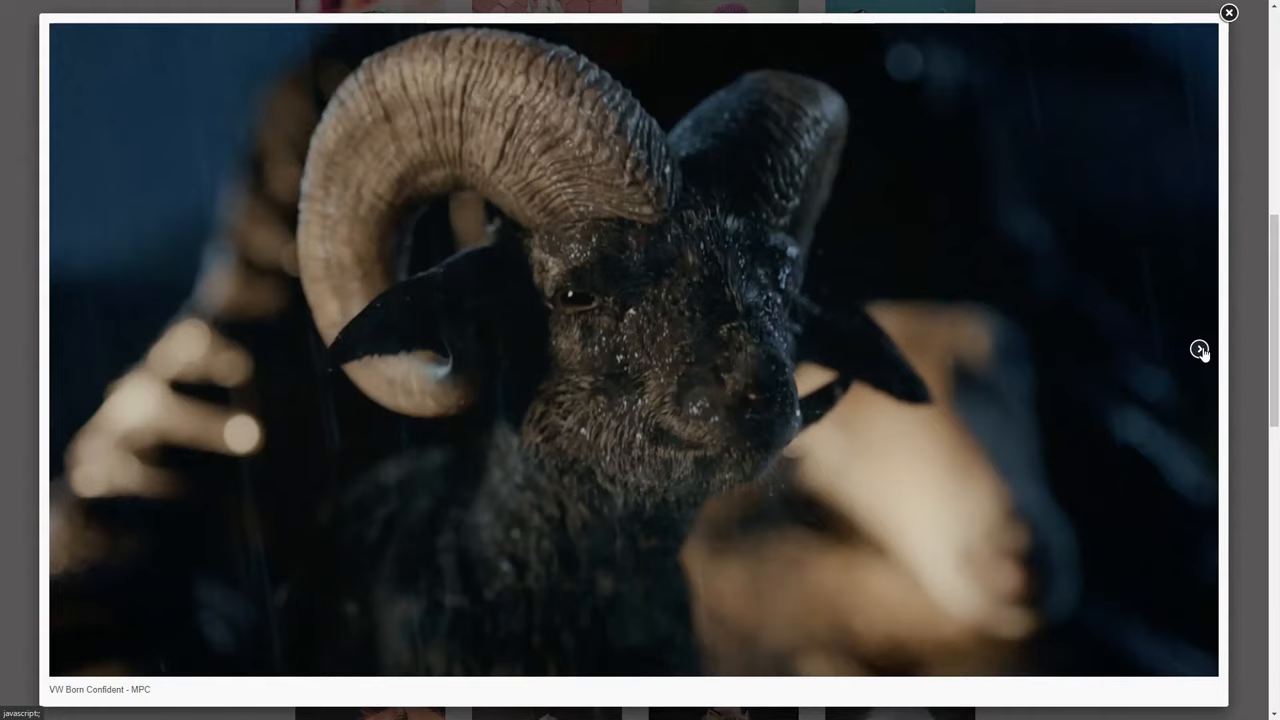
left_click(1200, 350)
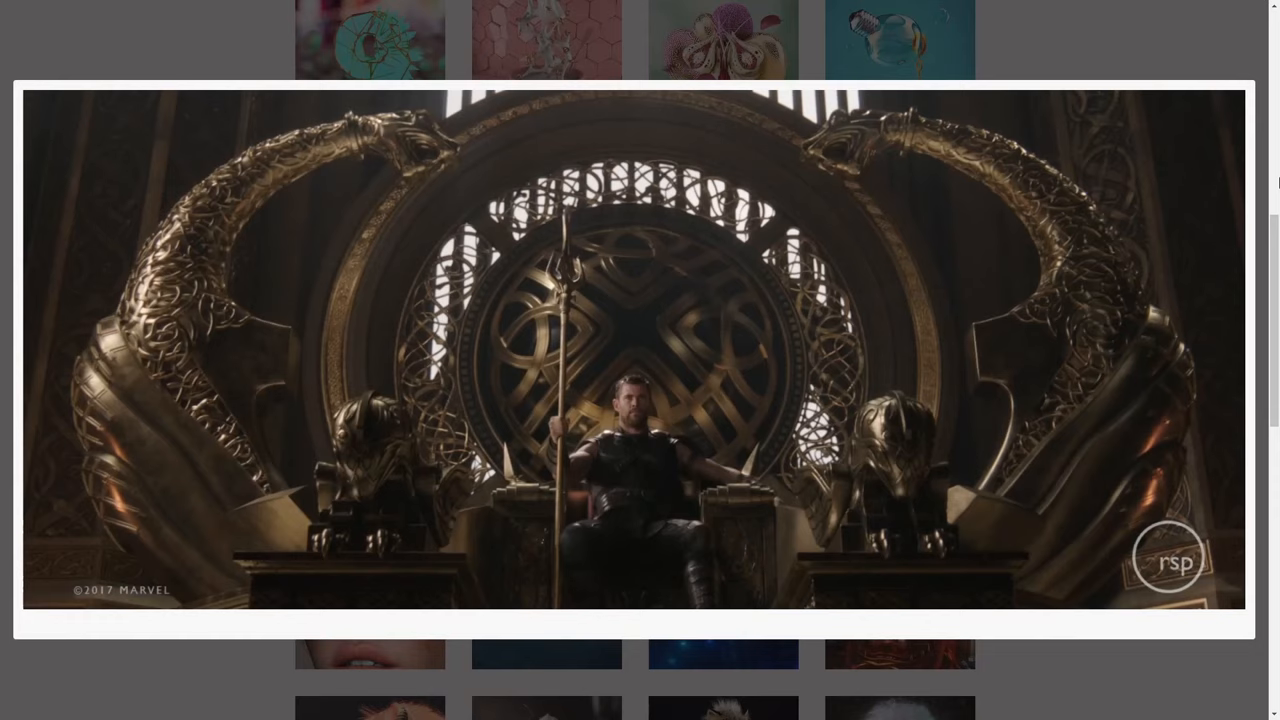